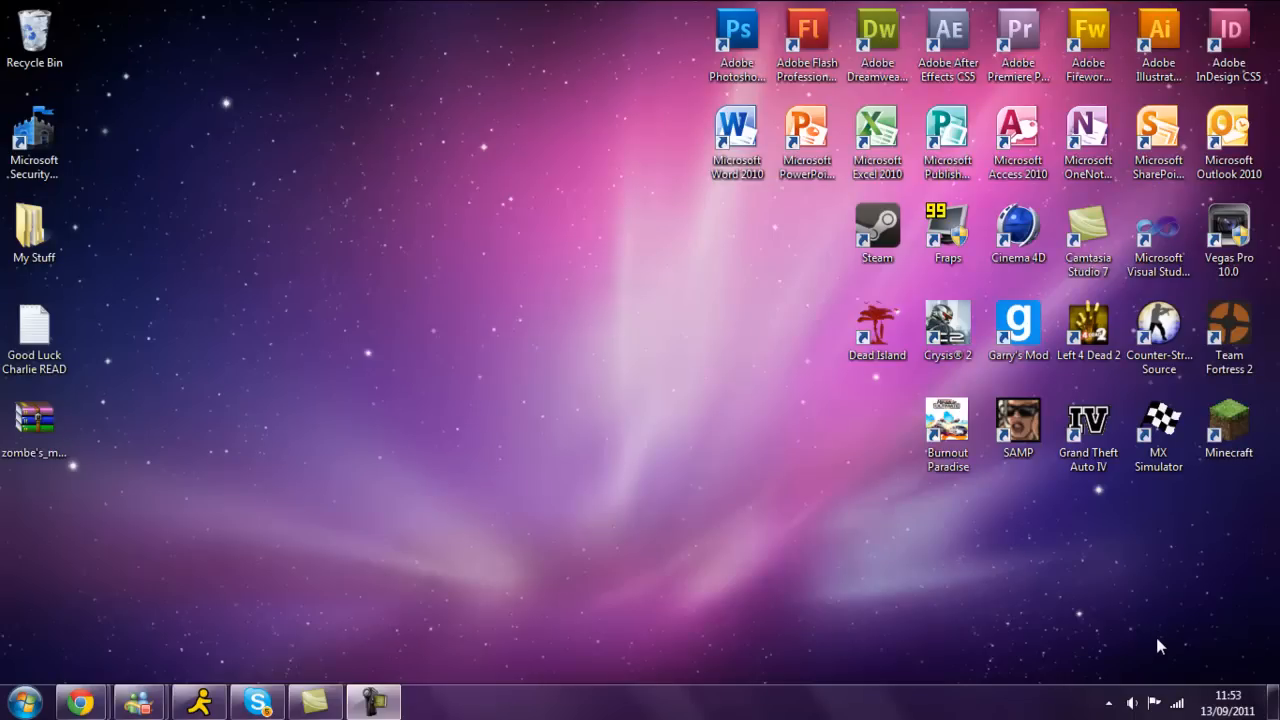
Switch Chrome to the Zombe's modpack v4.34 thread and scroll to its download links
click(372, 700)
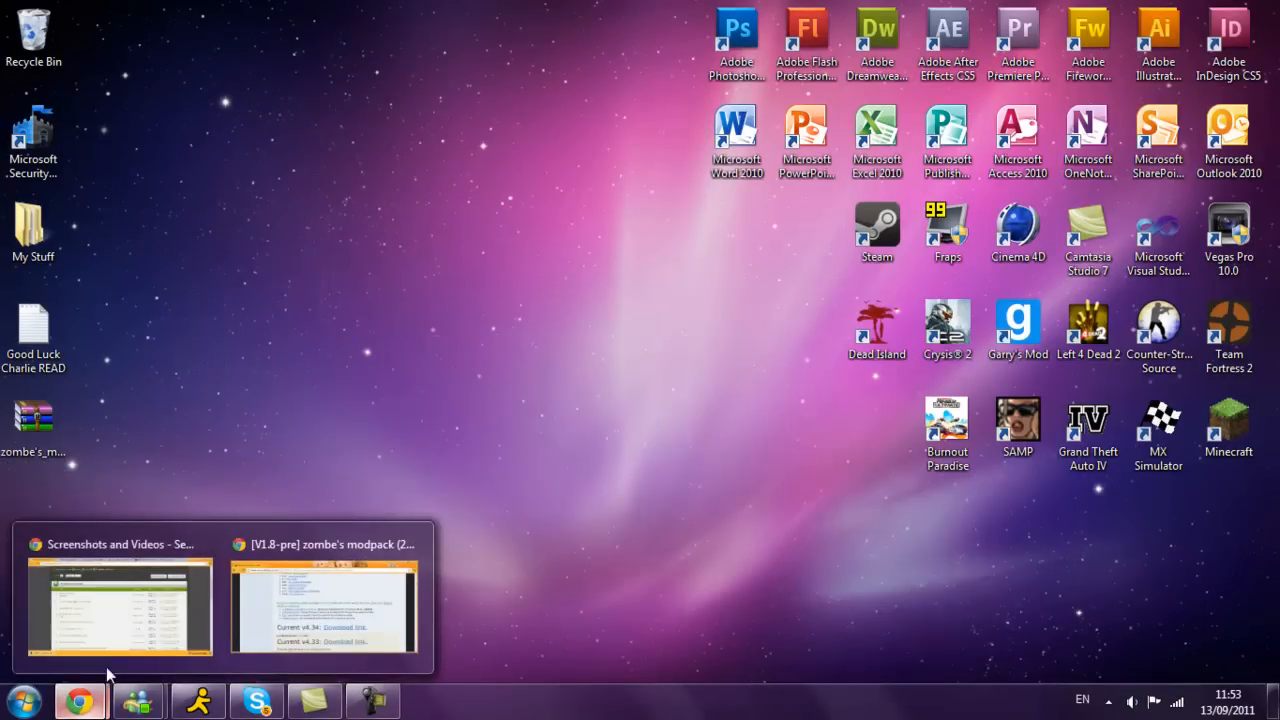
click(324, 608)
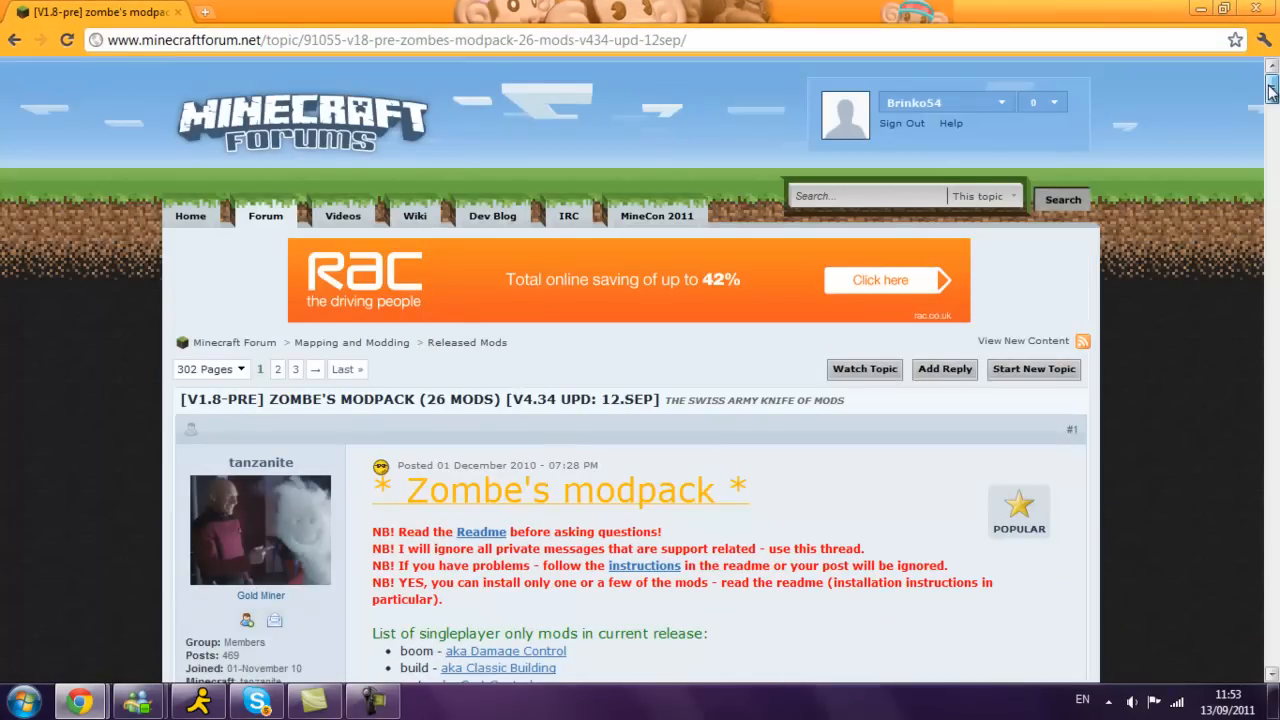
scroll(down, 3)
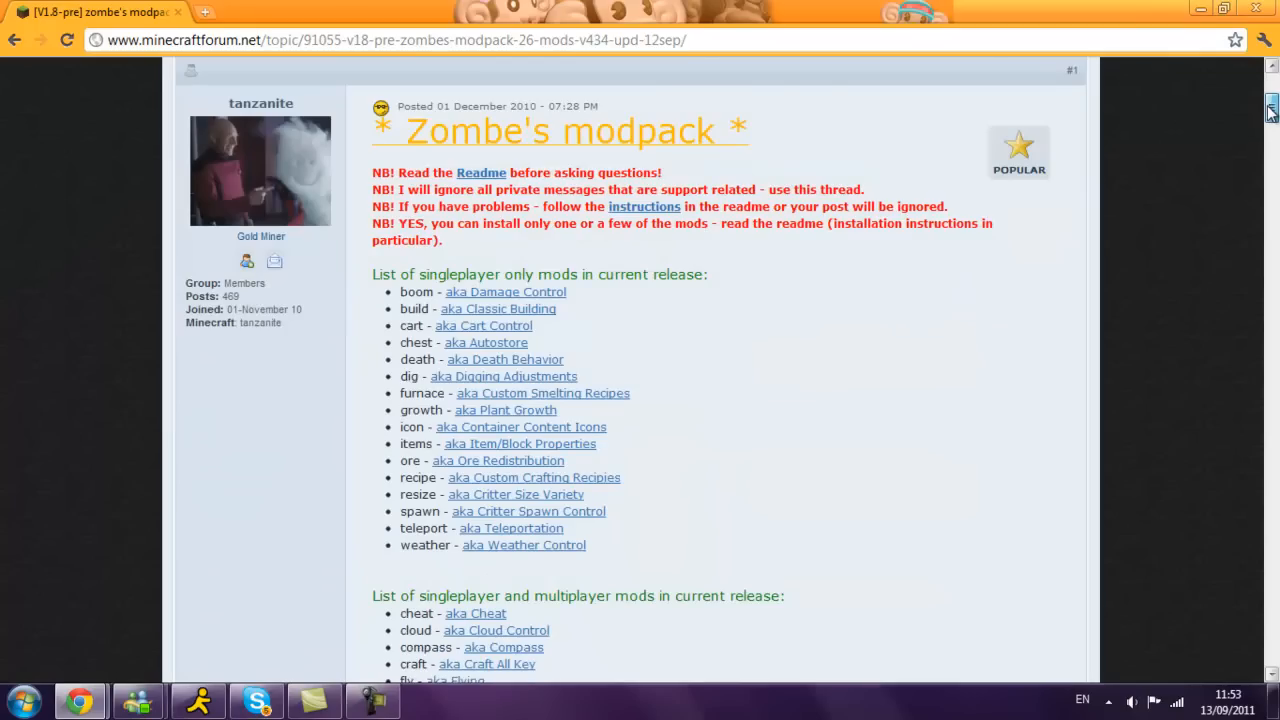
scroll(down, 3)
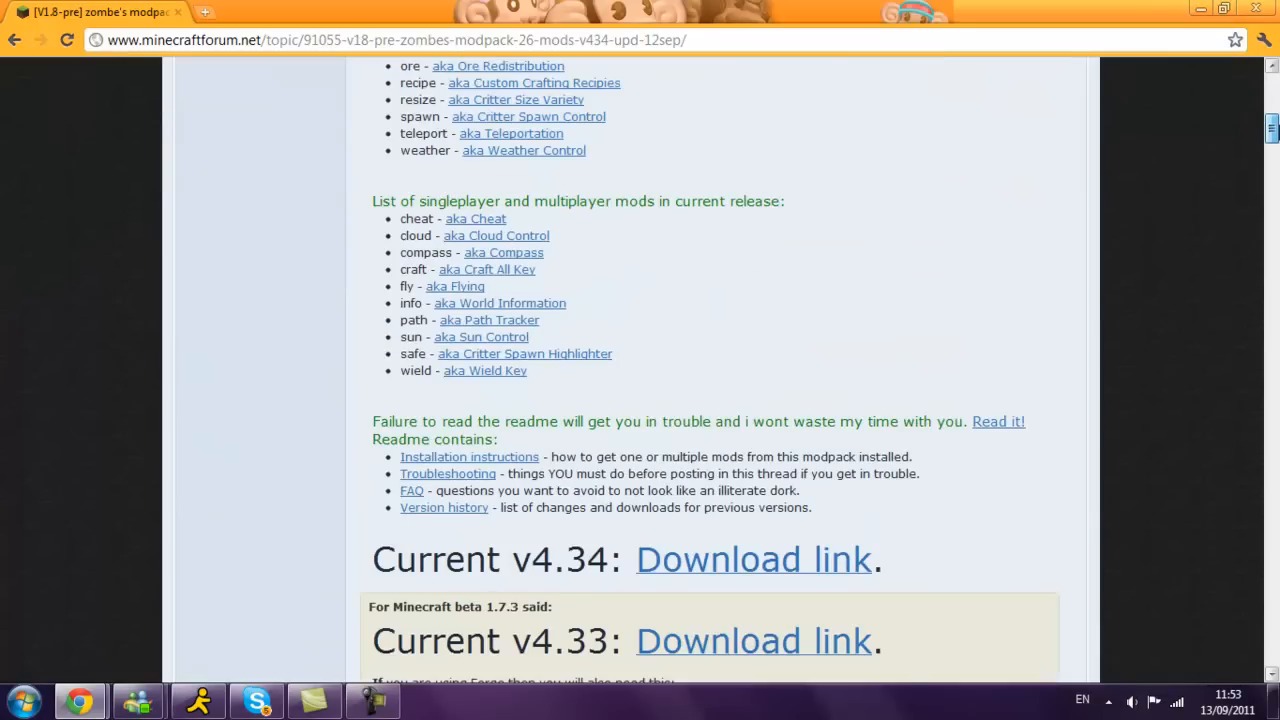
scroll(down, 3)
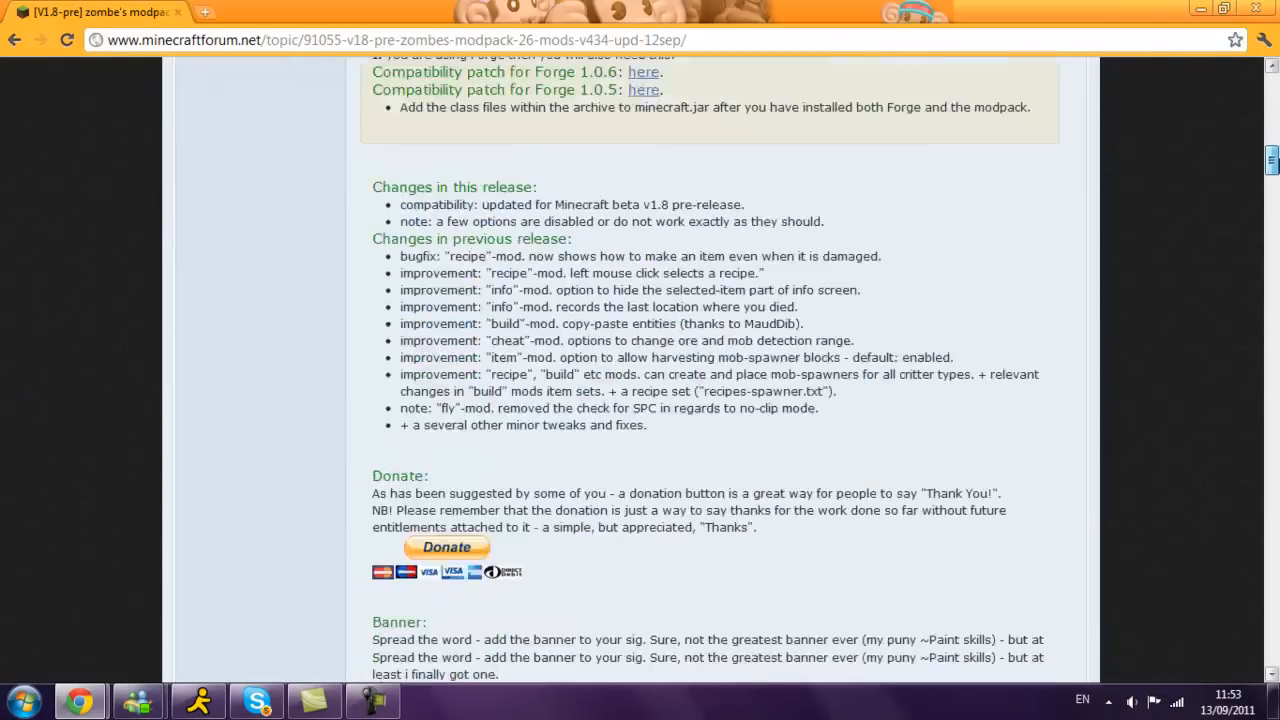
scroll(up, 3)
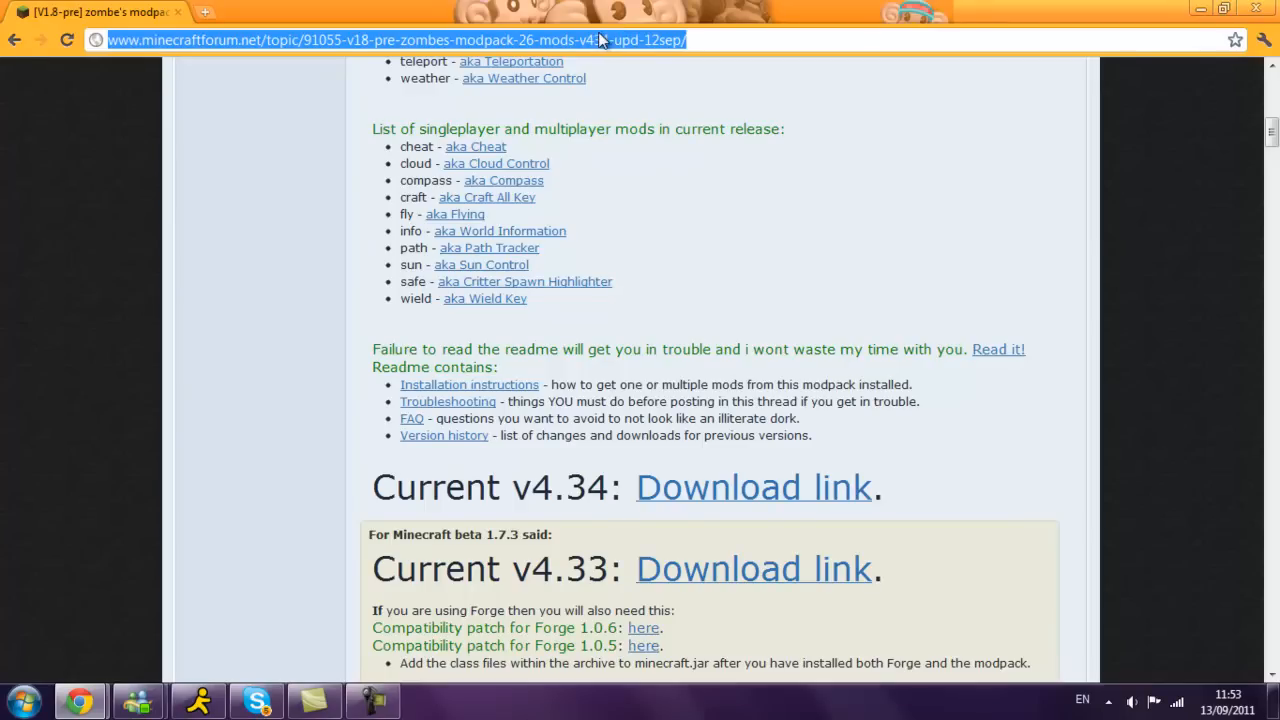
mouse_move(596, 44)
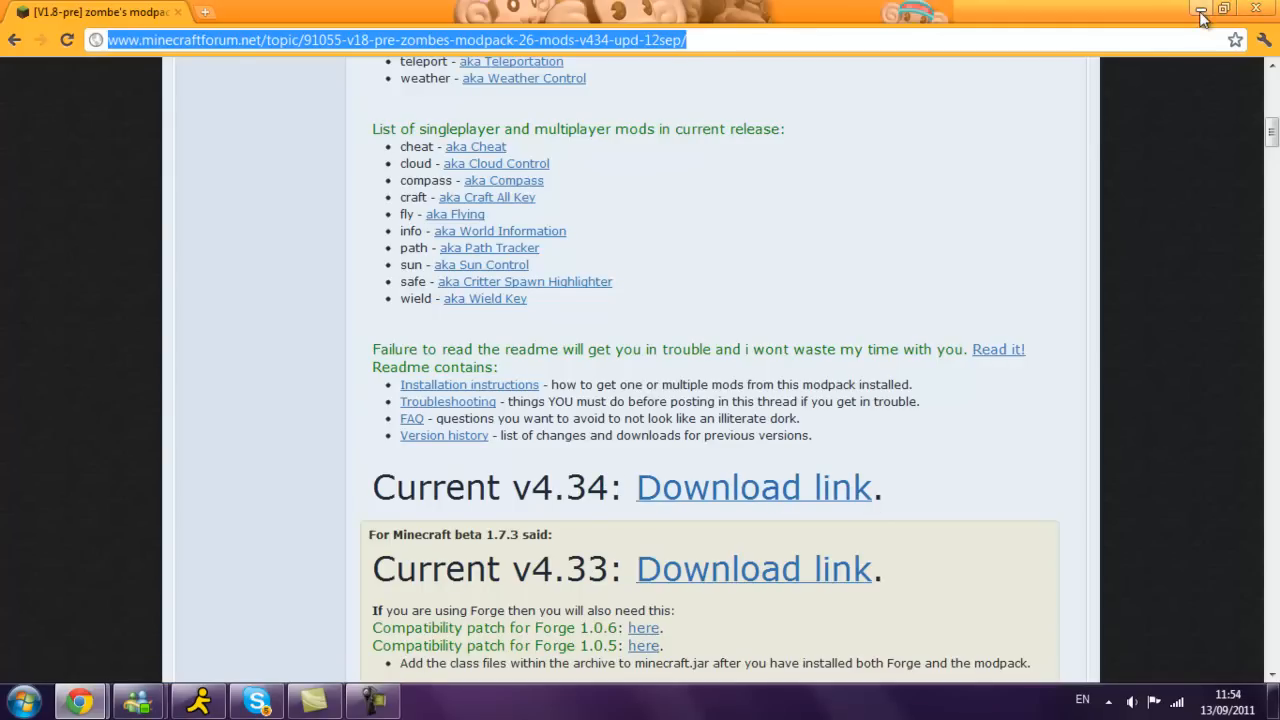
Browse from %APPDATA% into .minecraft\bin and bring up Open With for minecraft.jar
click(1204, 18)
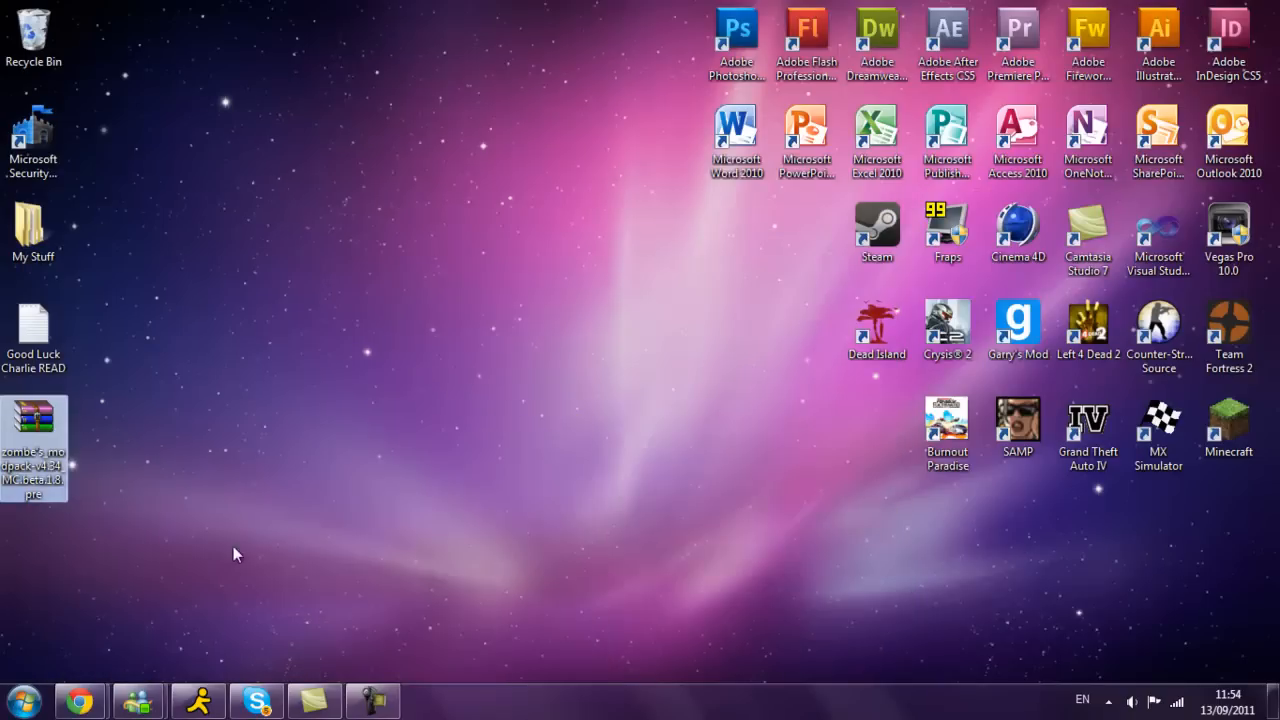
click(22, 700)
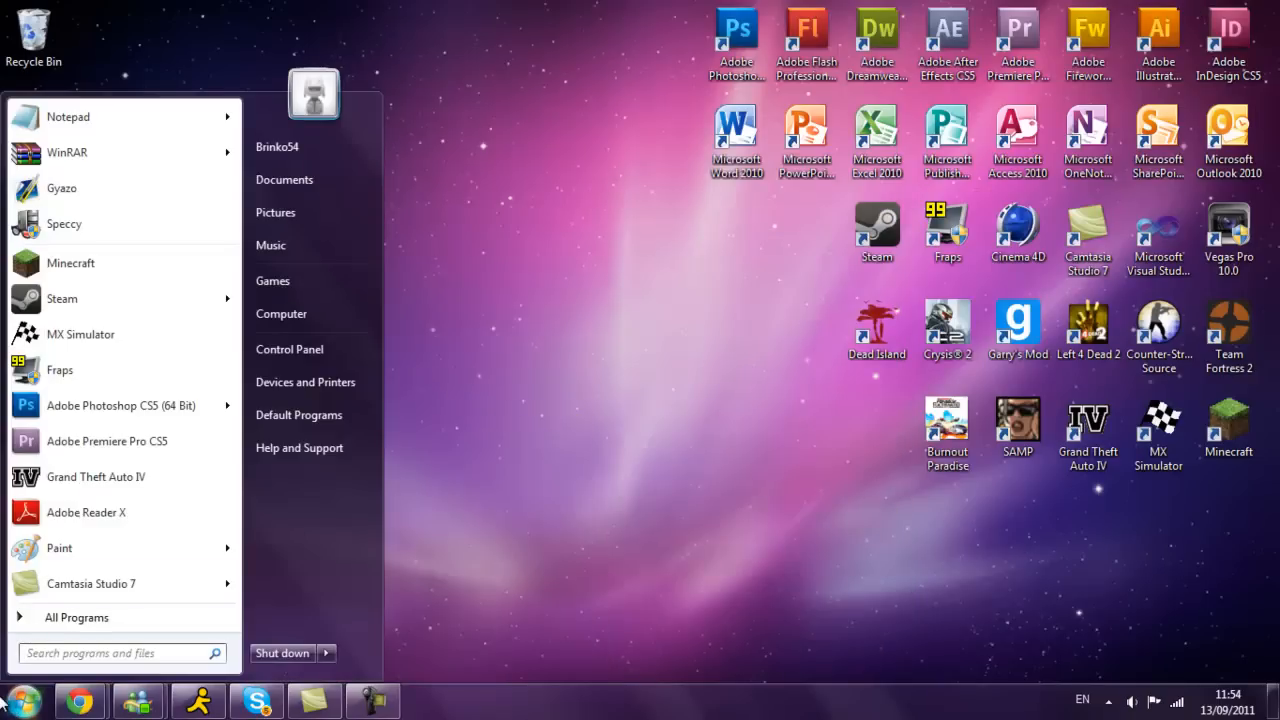
text(%APPDATA%)
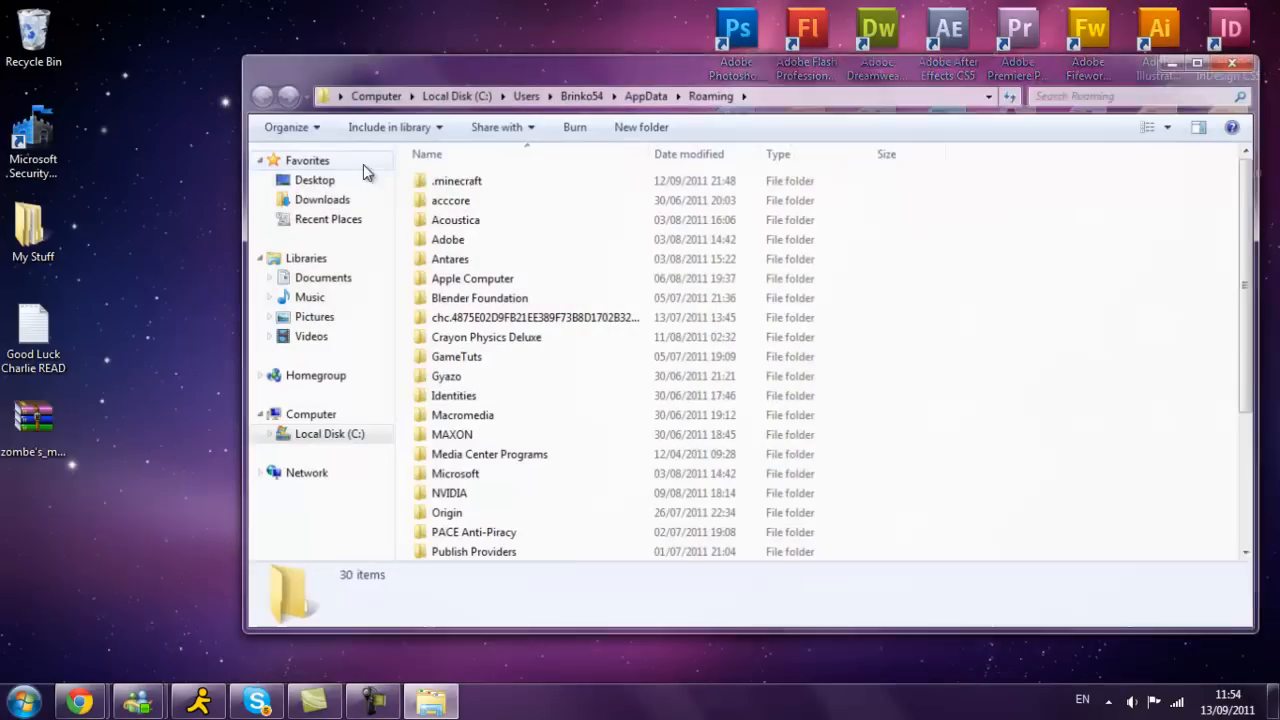
double_click(456, 180)
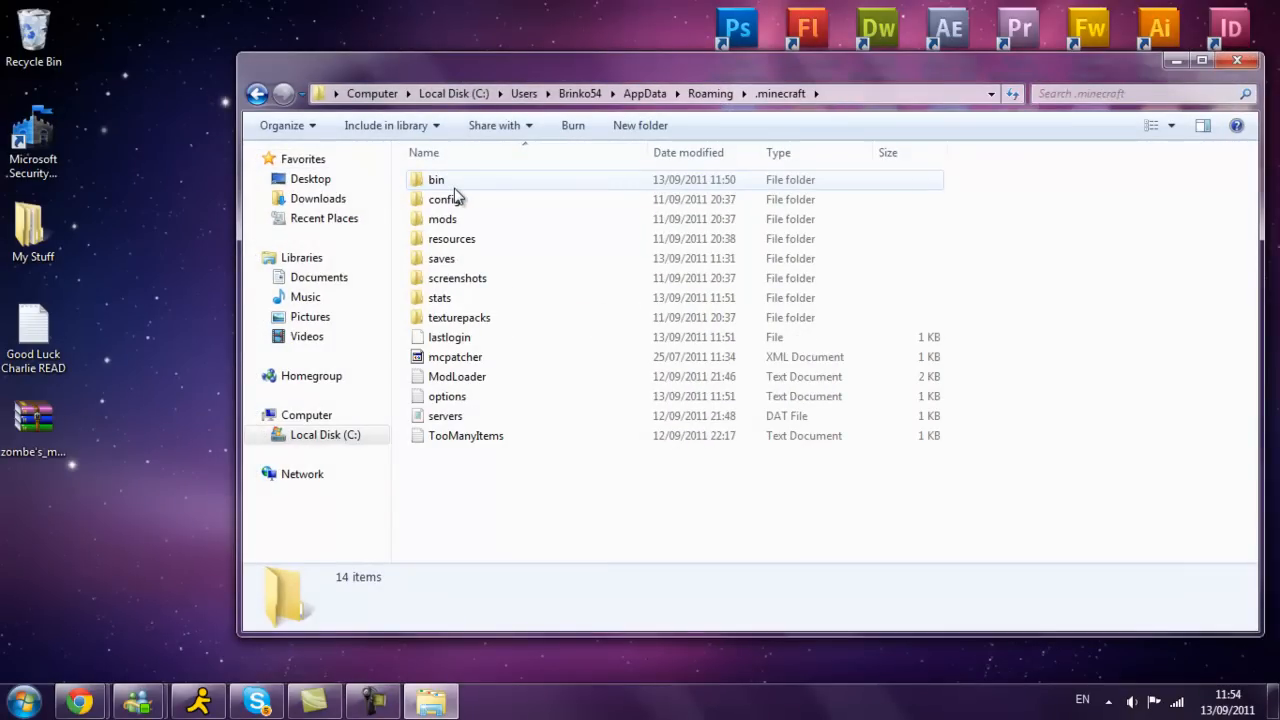
double_click(436, 180)
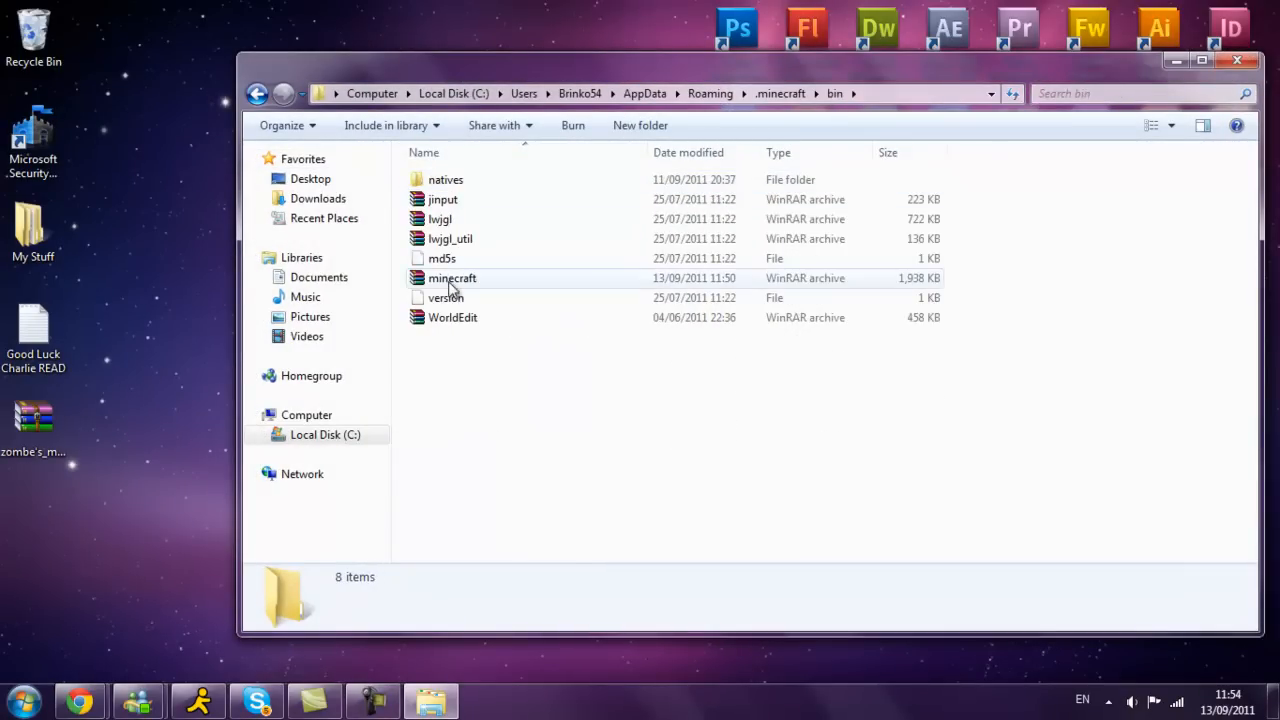
right_click(452, 278)
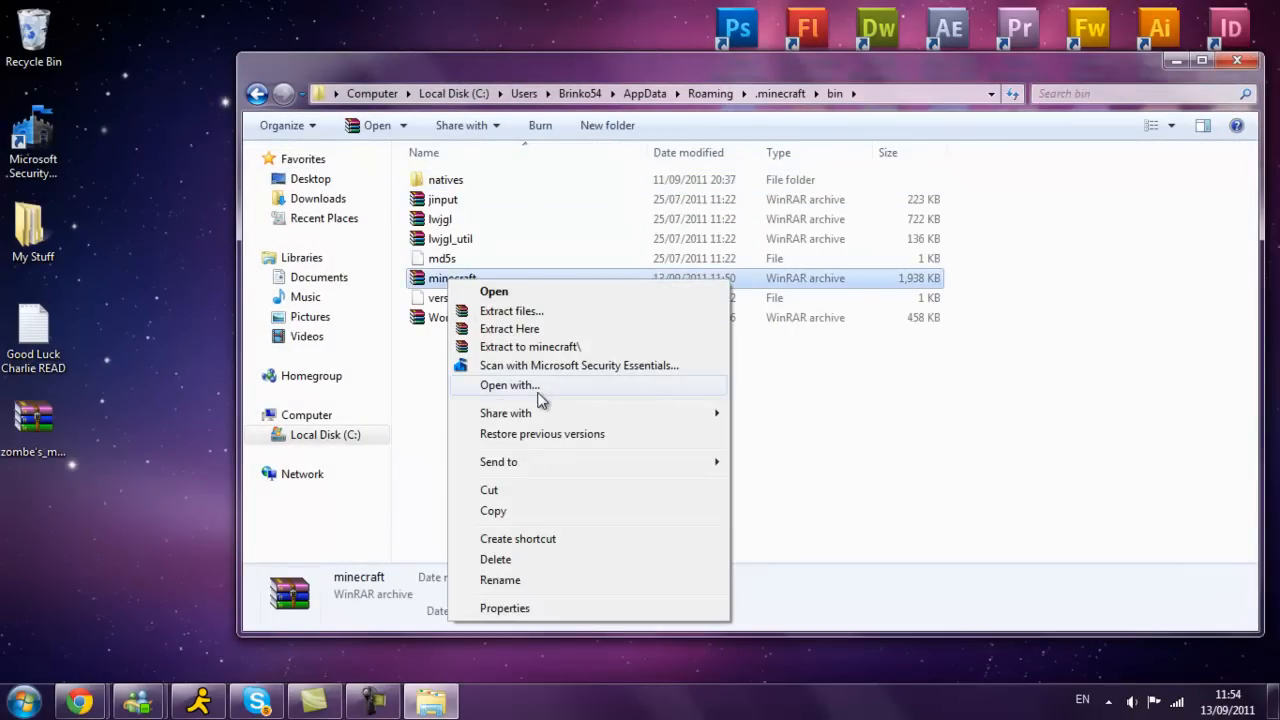
click(508, 384)
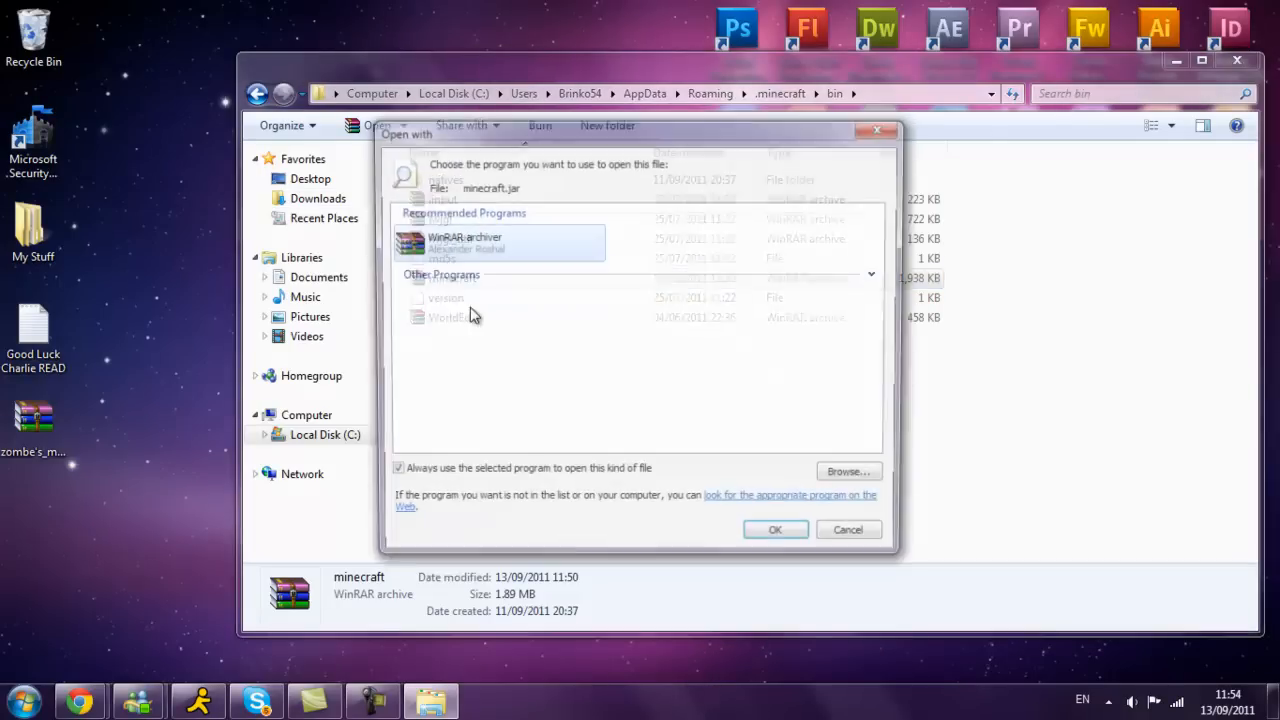
Open minecraft.jar in WinRAR and select all 24 Zombe class files for the archive
click(776, 528)
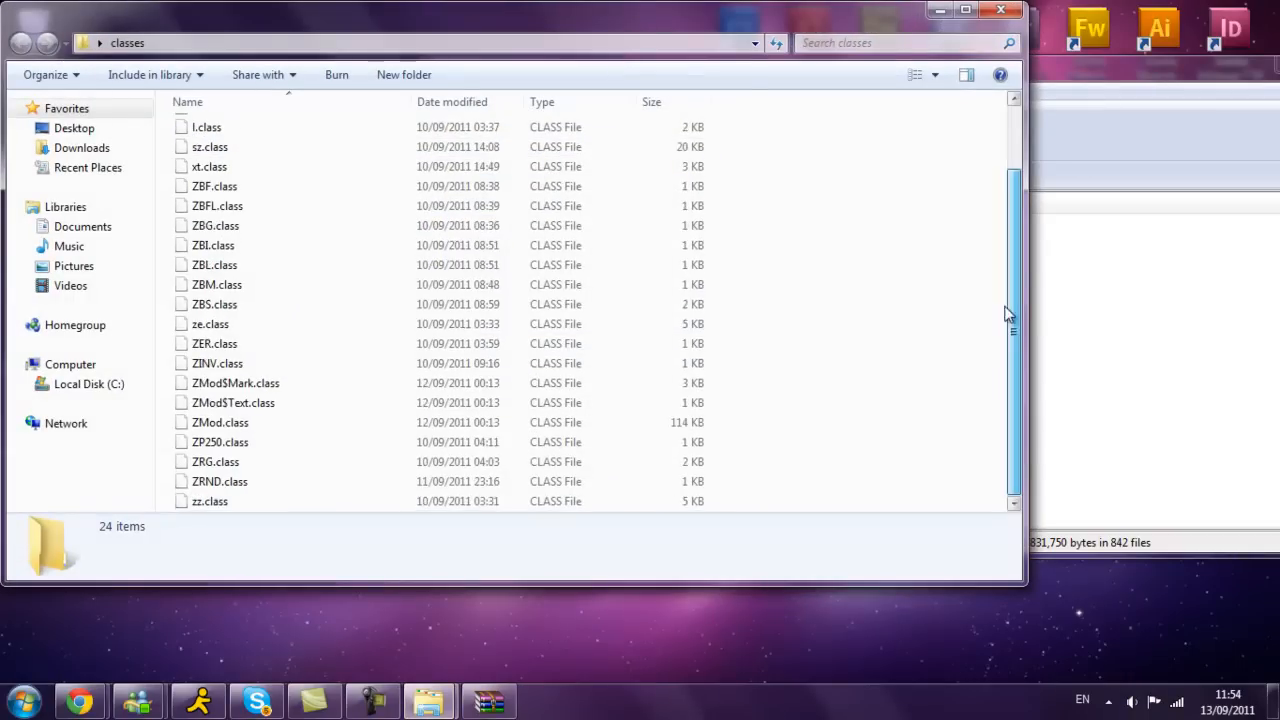
key(ctrl+a)
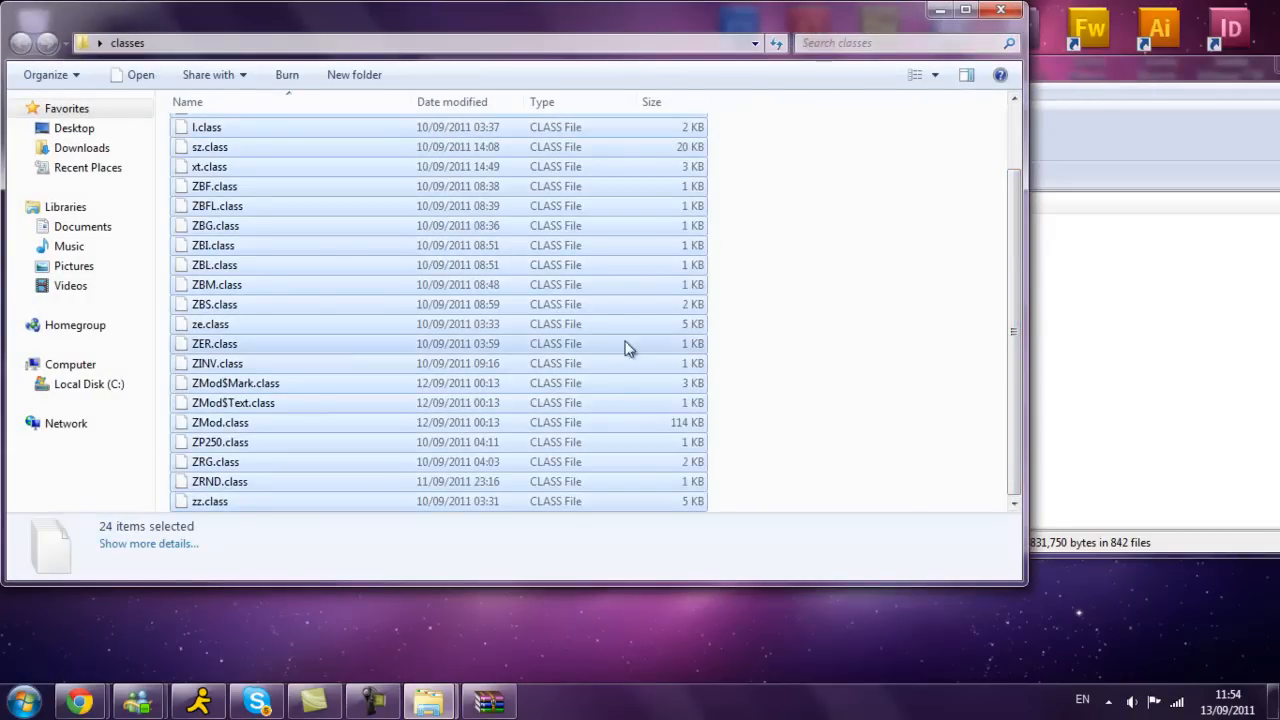
mouse_move(520, 324)
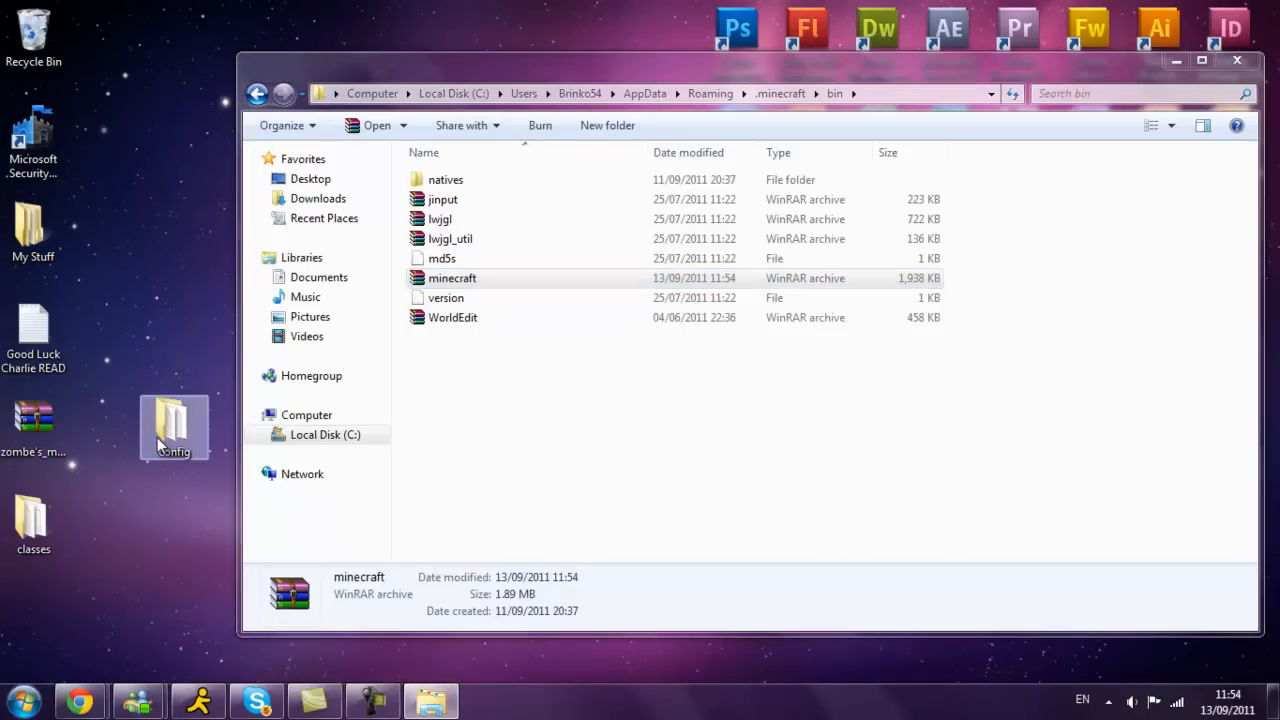
Open the zombe mod folder and the config folder and select all its config files for copying
drag(174, 428, 104, 524)
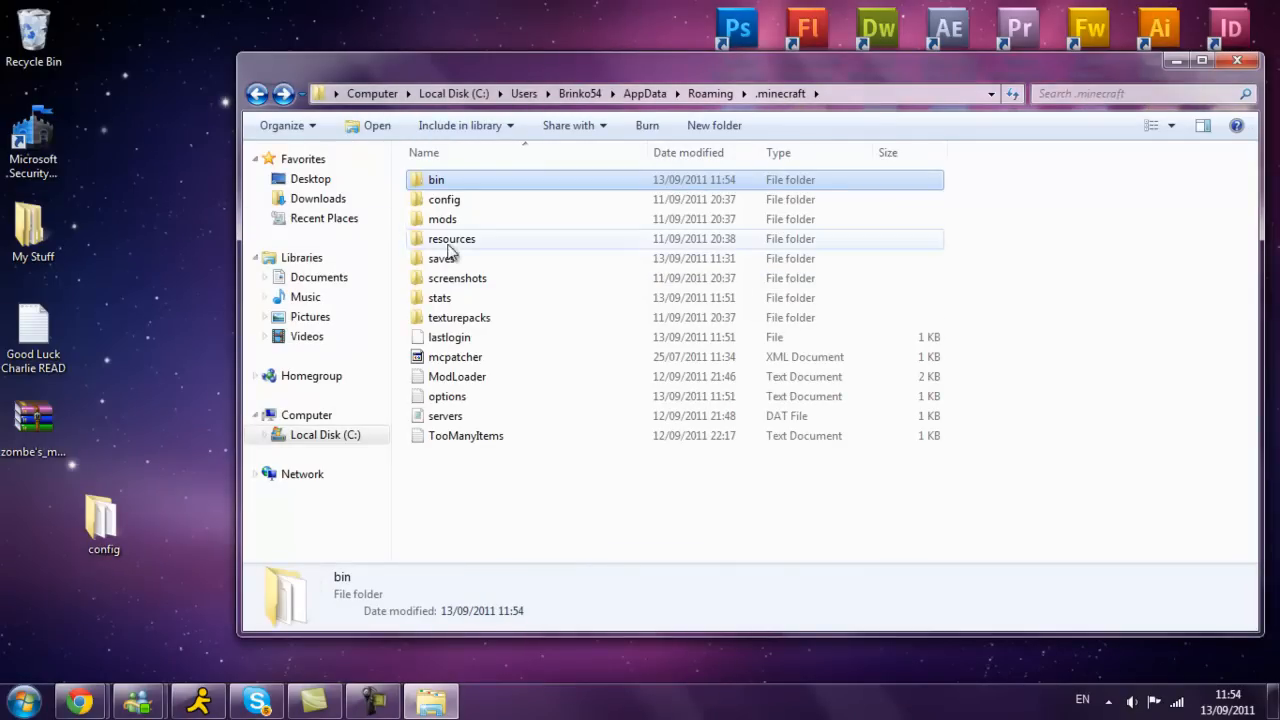
double_click(442, 218)
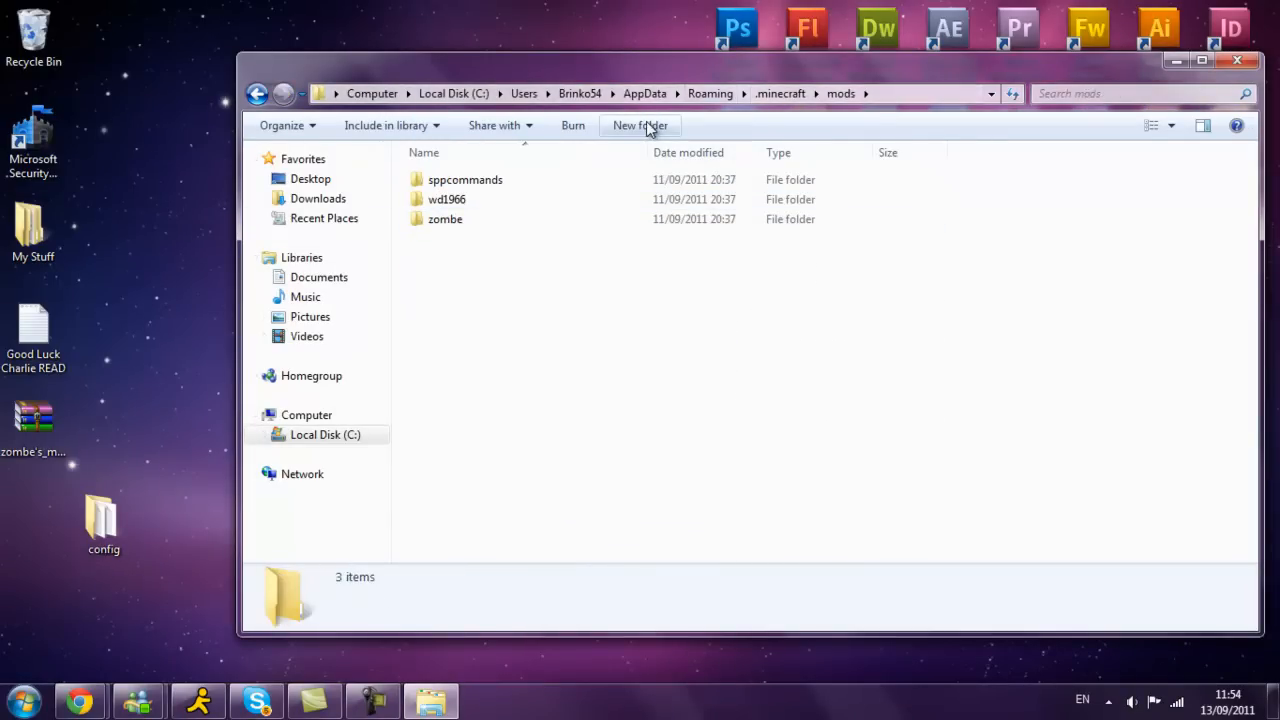
click(444, 218)
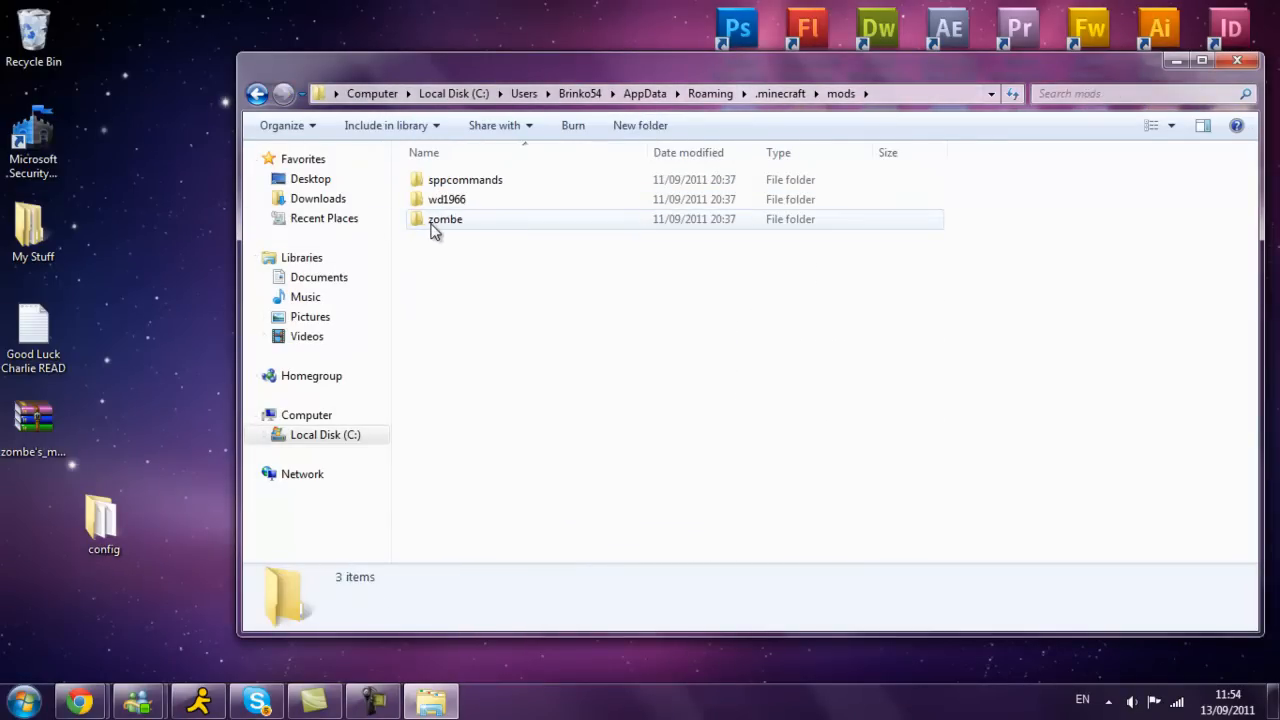
mouse_move(464, 222)
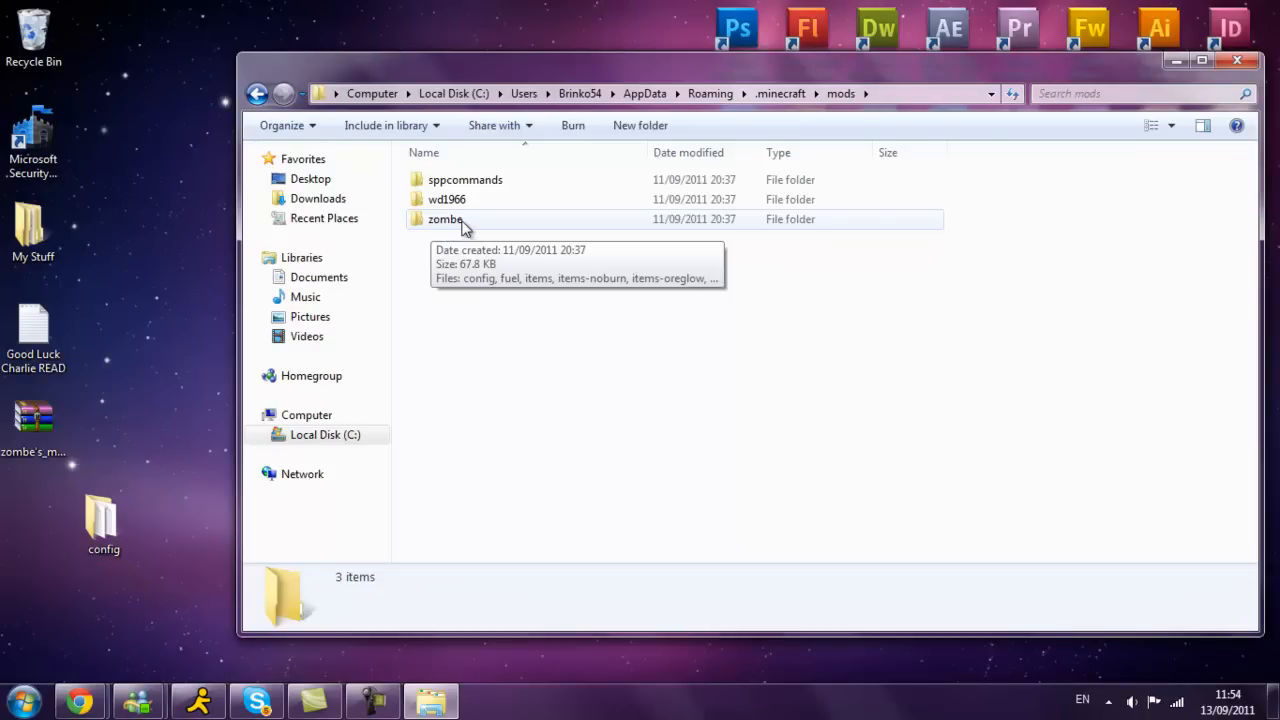
double_click(444, 218)
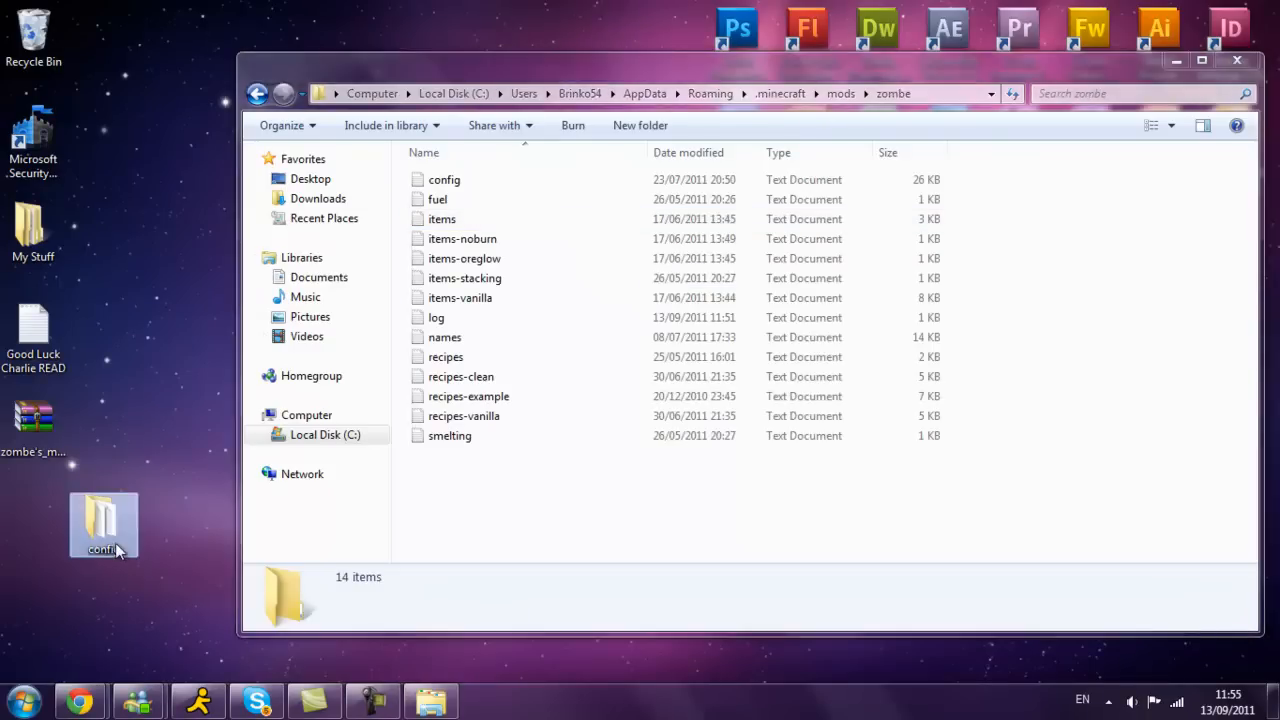
double_click(104, 520)
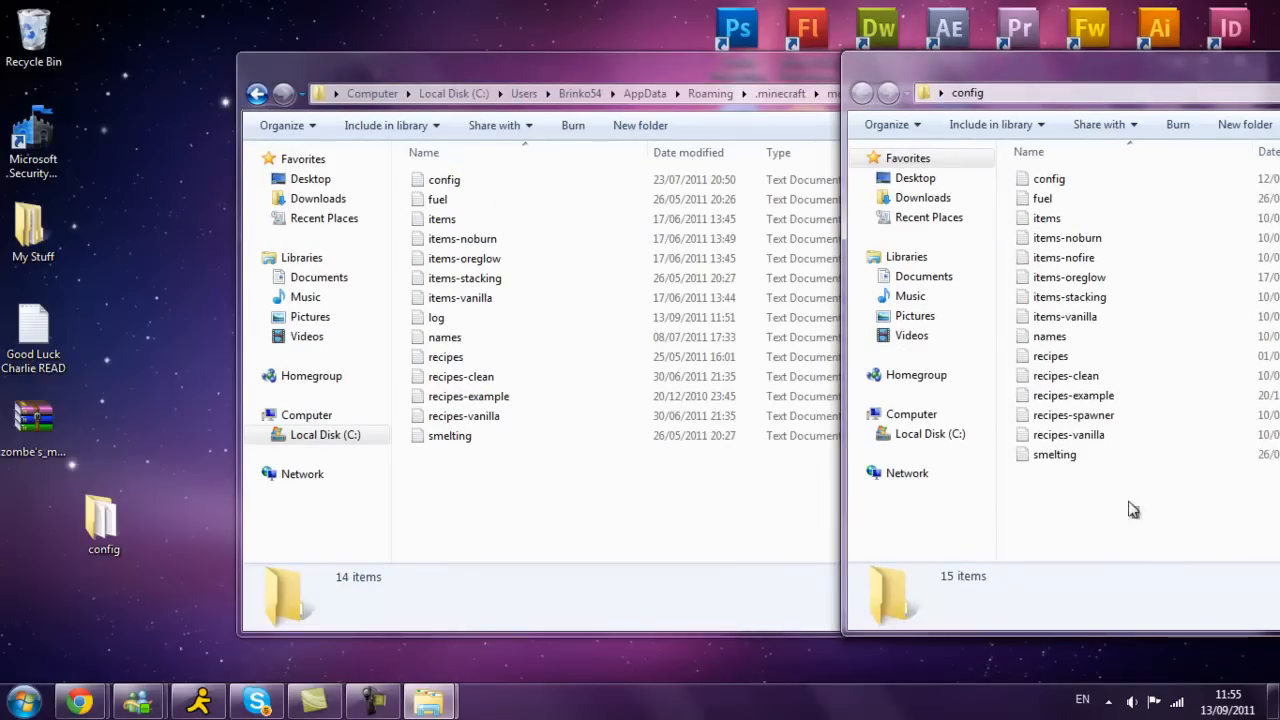
key(ctrl+a)
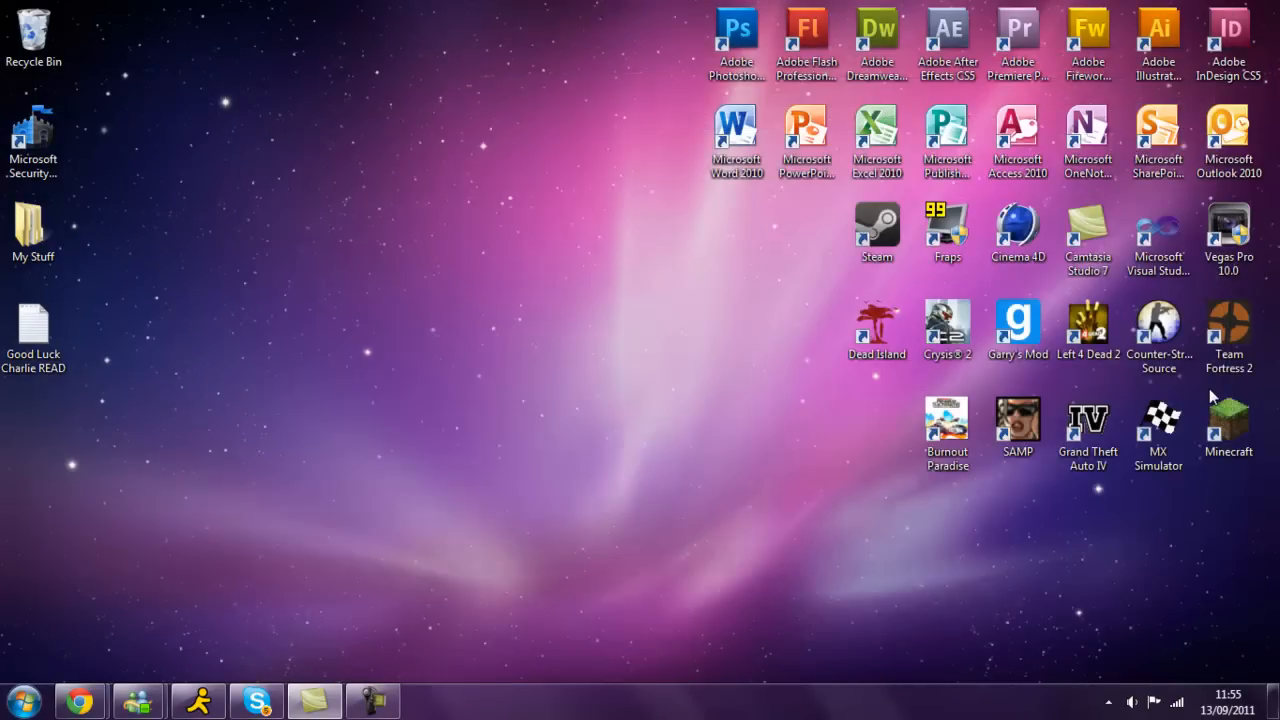
Launch Minecraft, log in and create a new Survival world named Zombe
double_click(1228, 418)
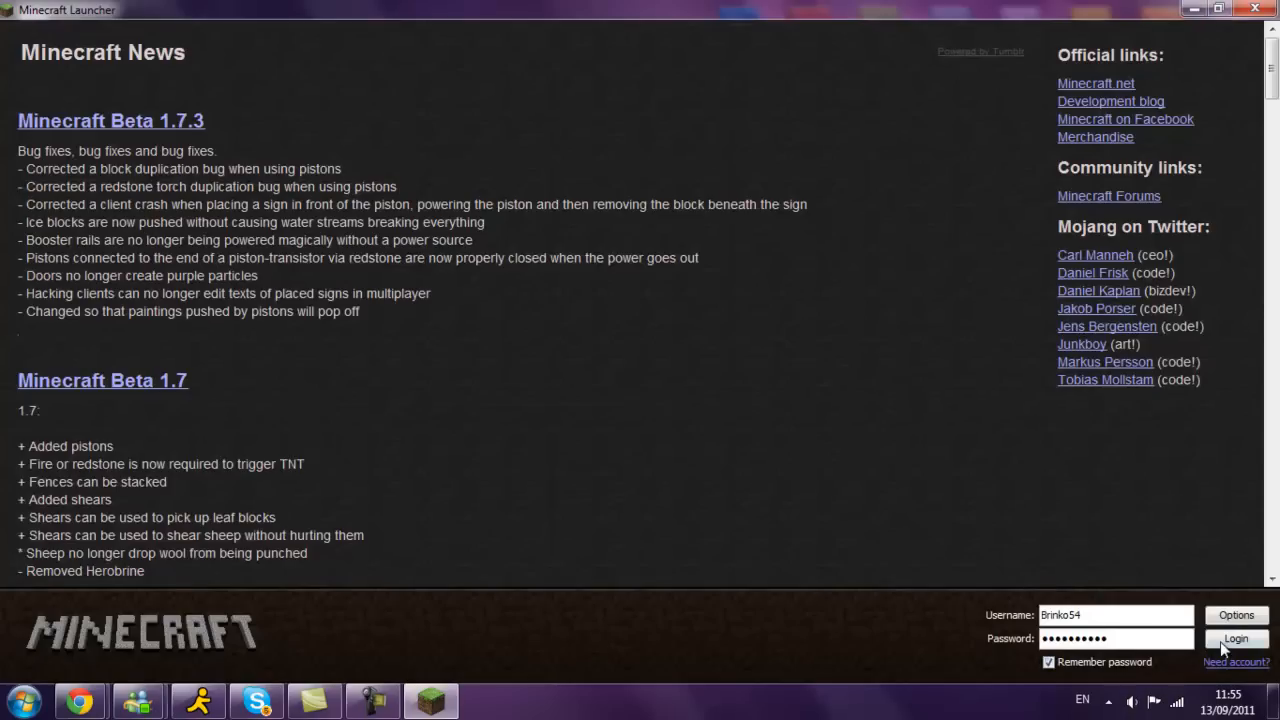
click(1236, 640)
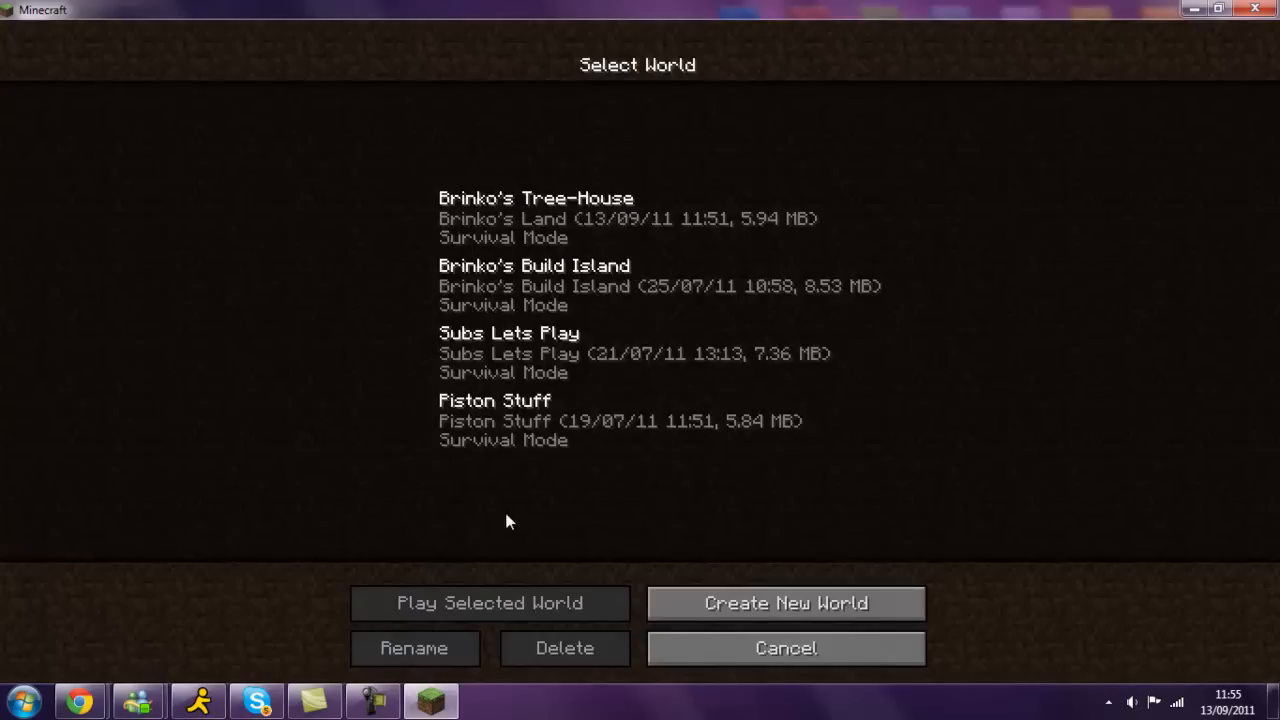
click(784, 604)
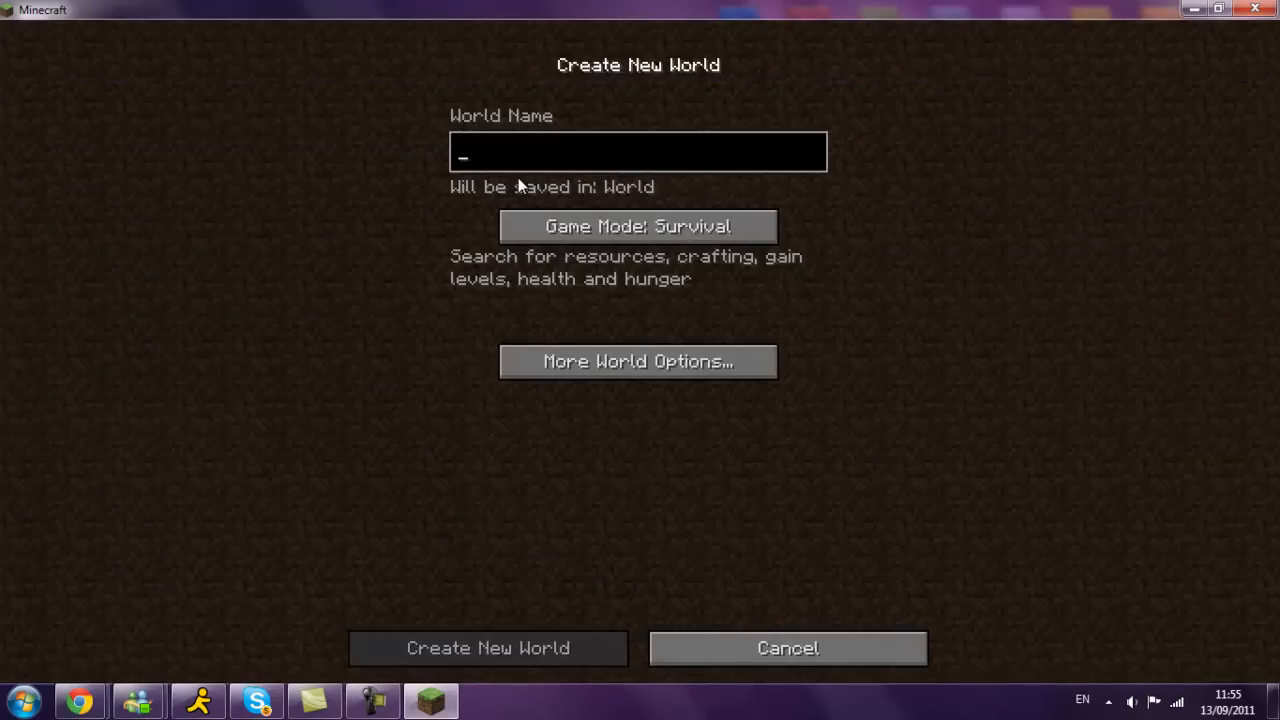
text(Zombe)
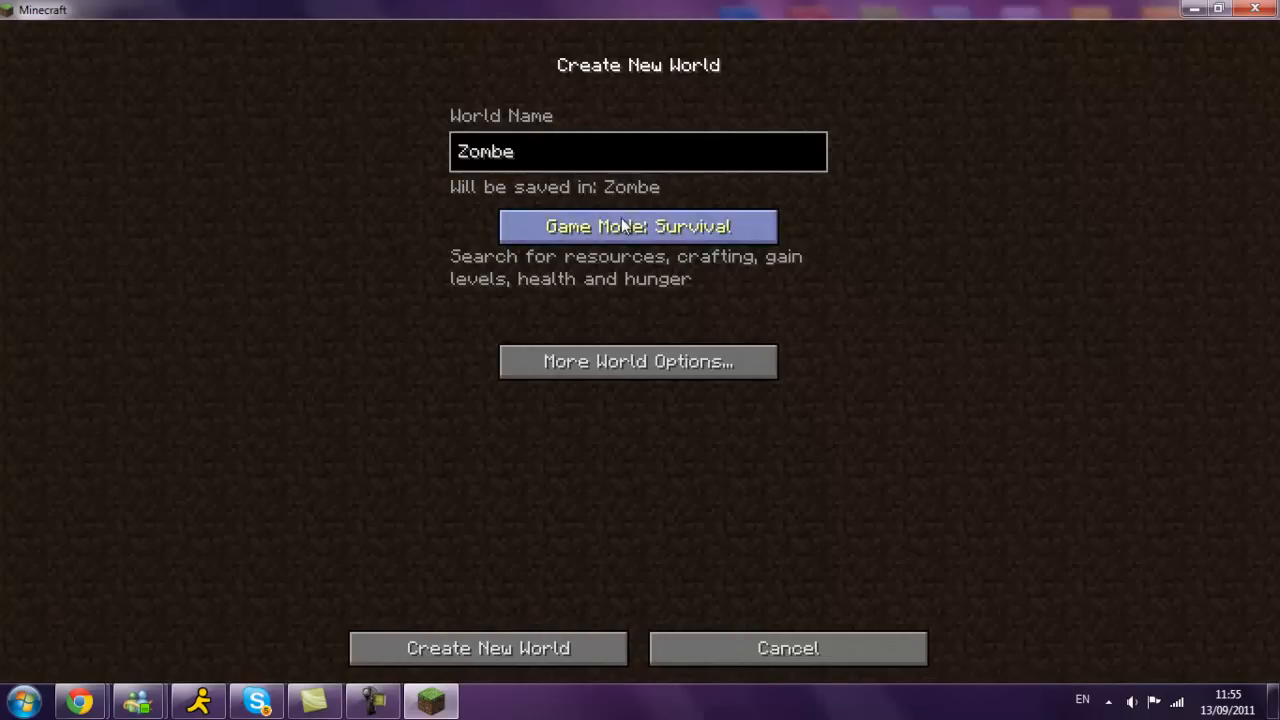
click(488, 648)
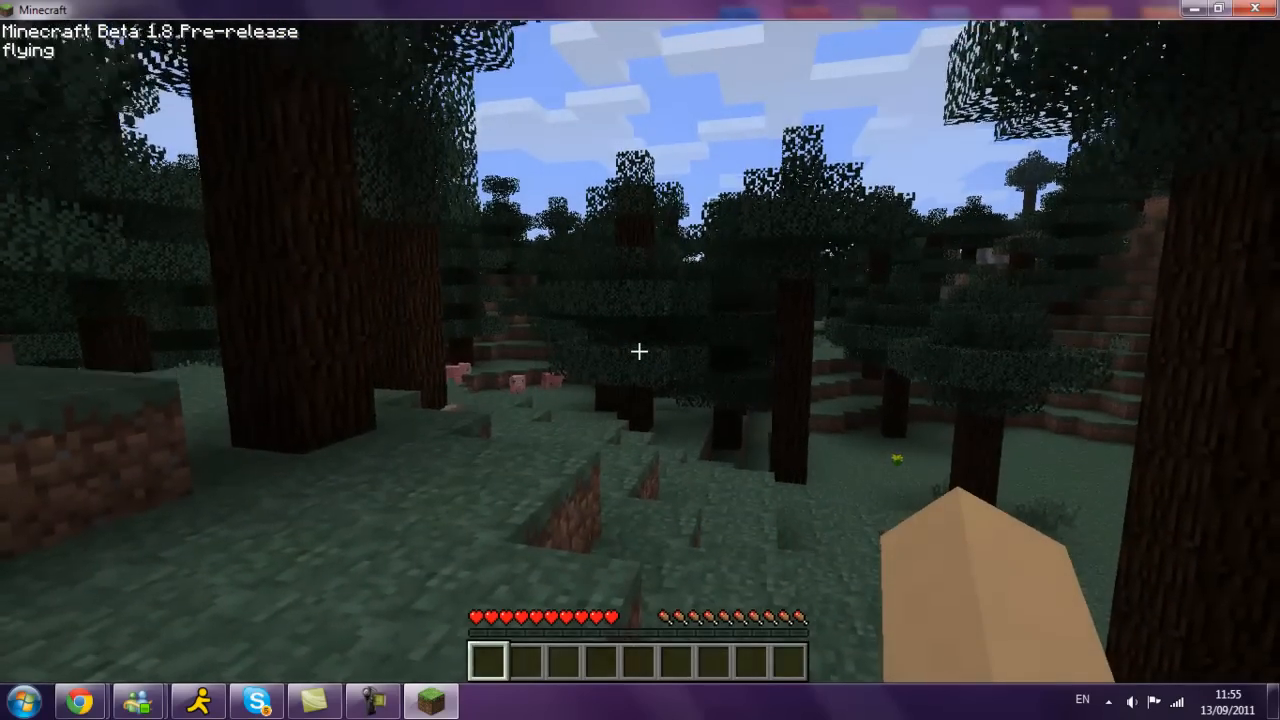
mouse_move(640, 350)
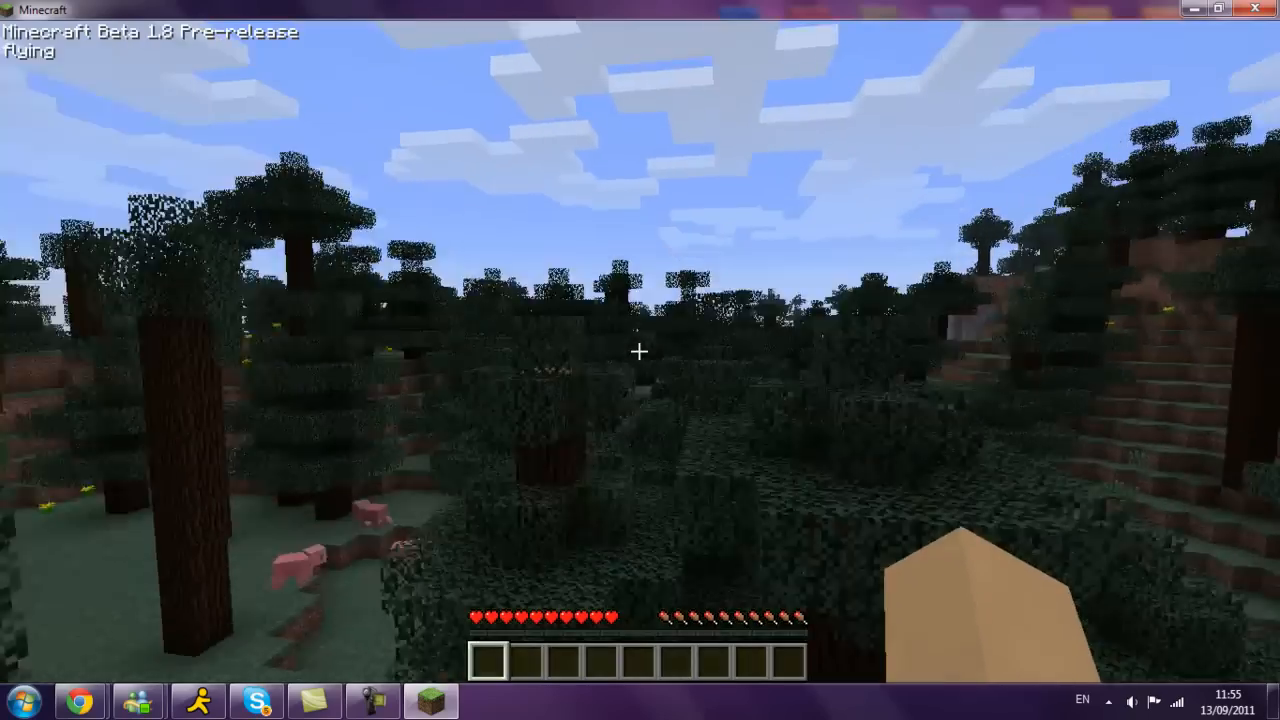
mouse_move(640, 350)
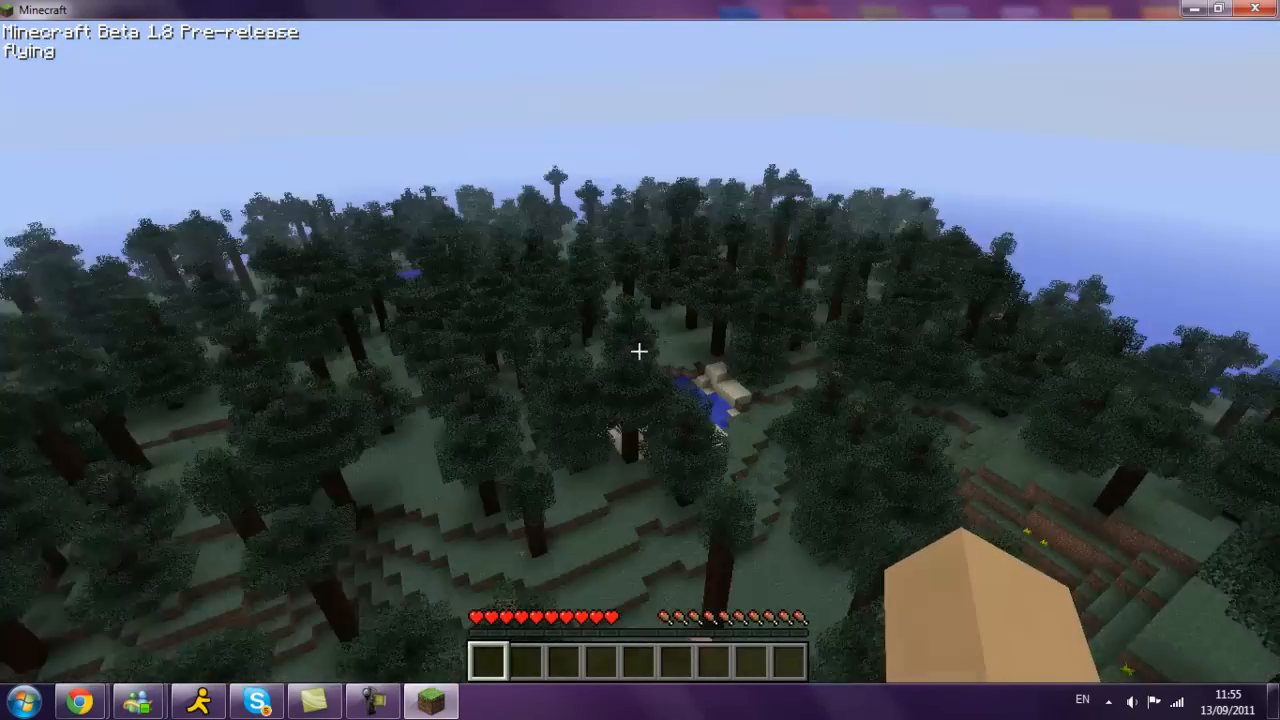
mouse_move(640, 352)
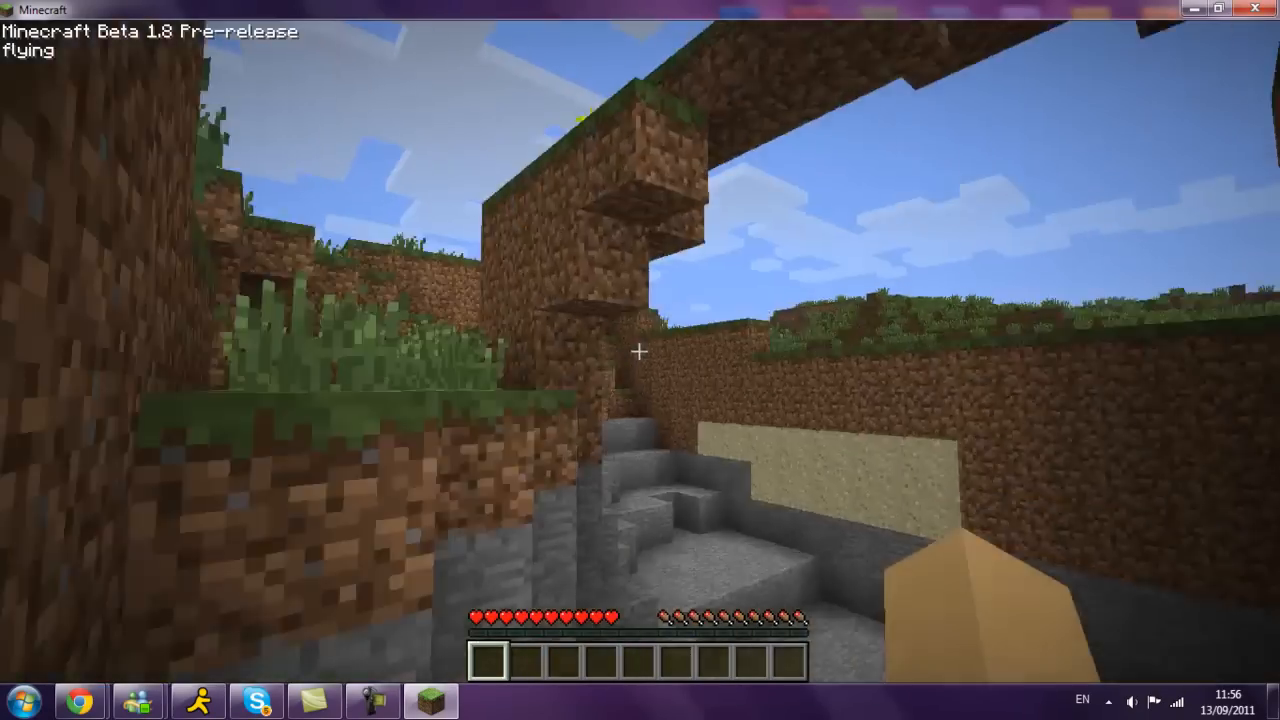
mouse_move(640, 360)
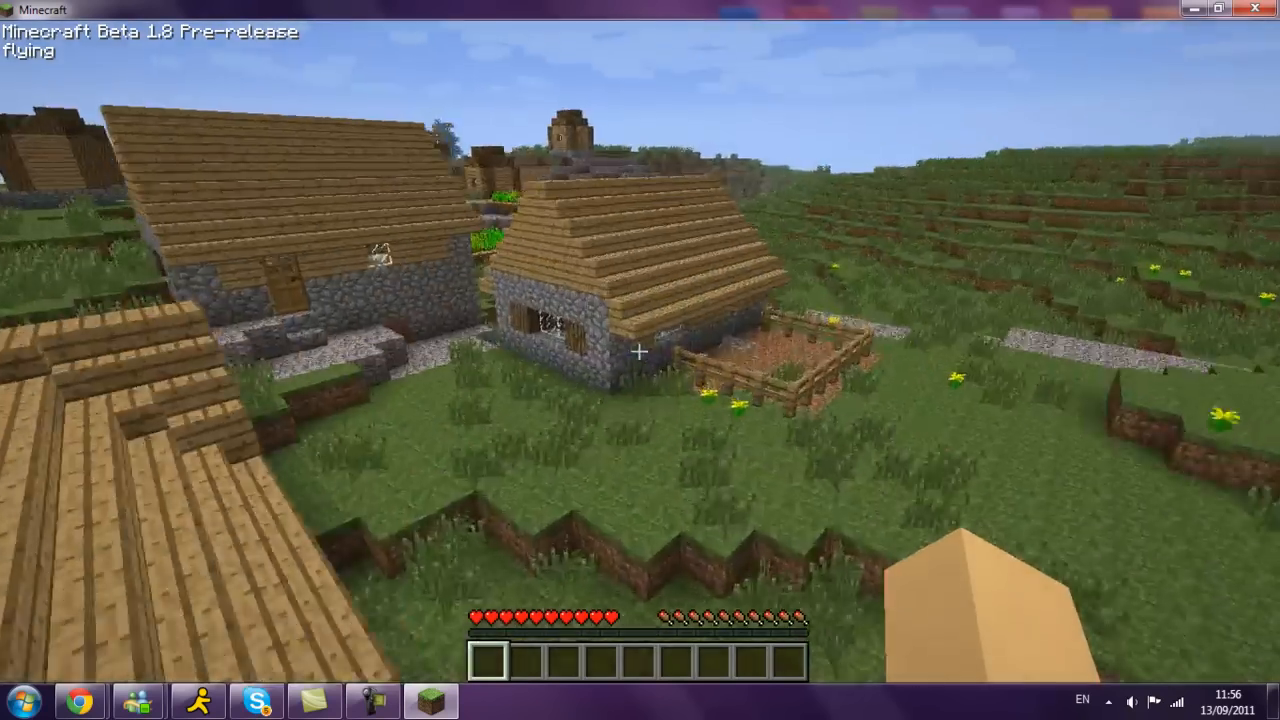
mouse_move(640, 360)
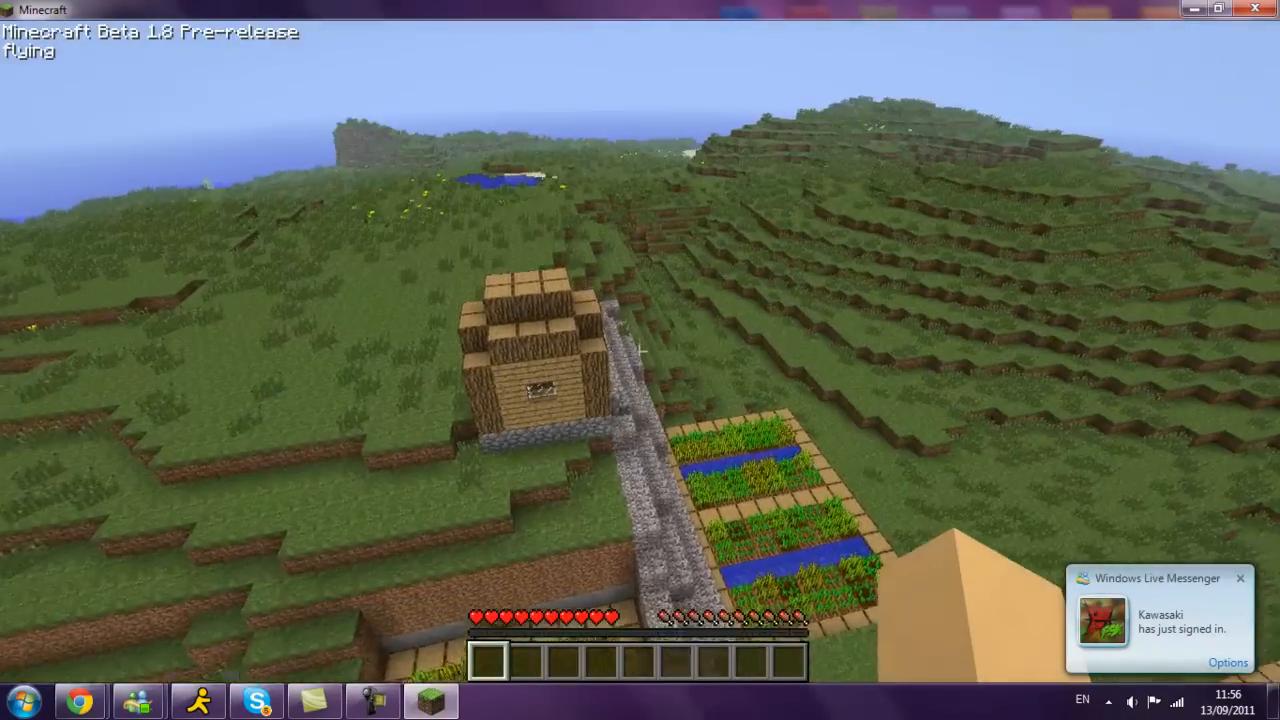
mouse_move(640, 360)
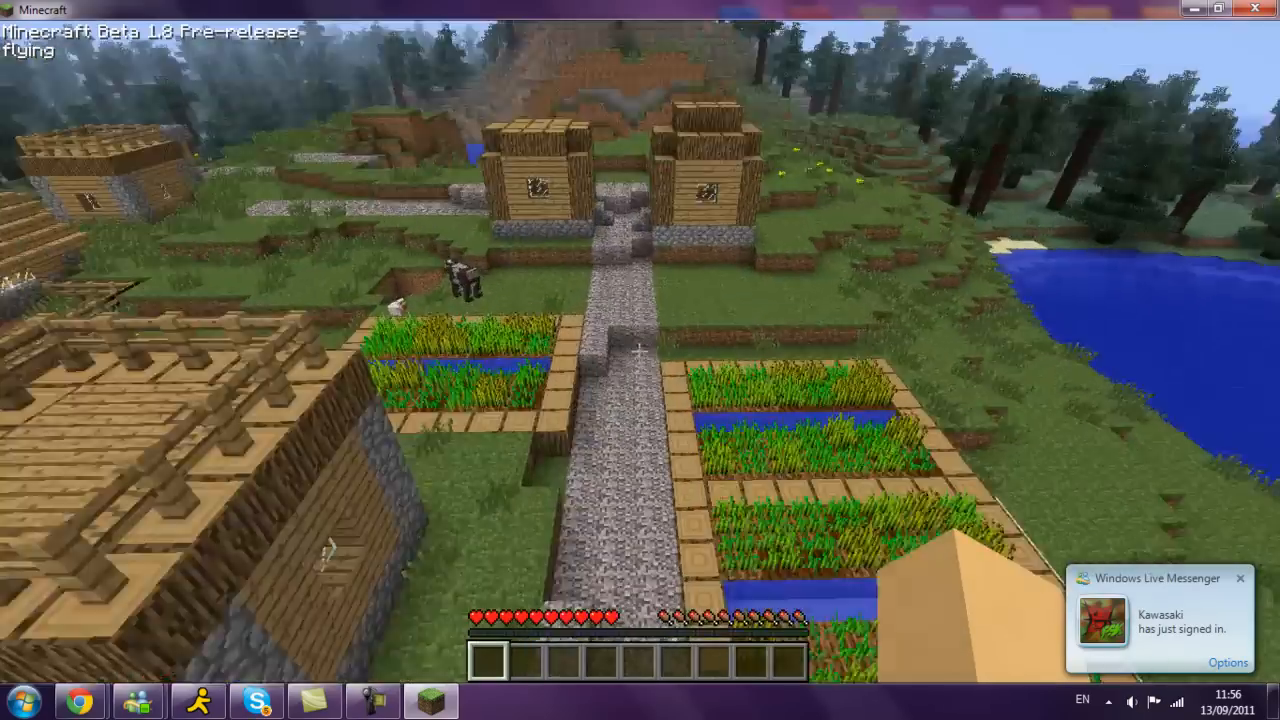
Toggle the F3 debug info on and off while walking the village, then pause with Esc
key(F3)
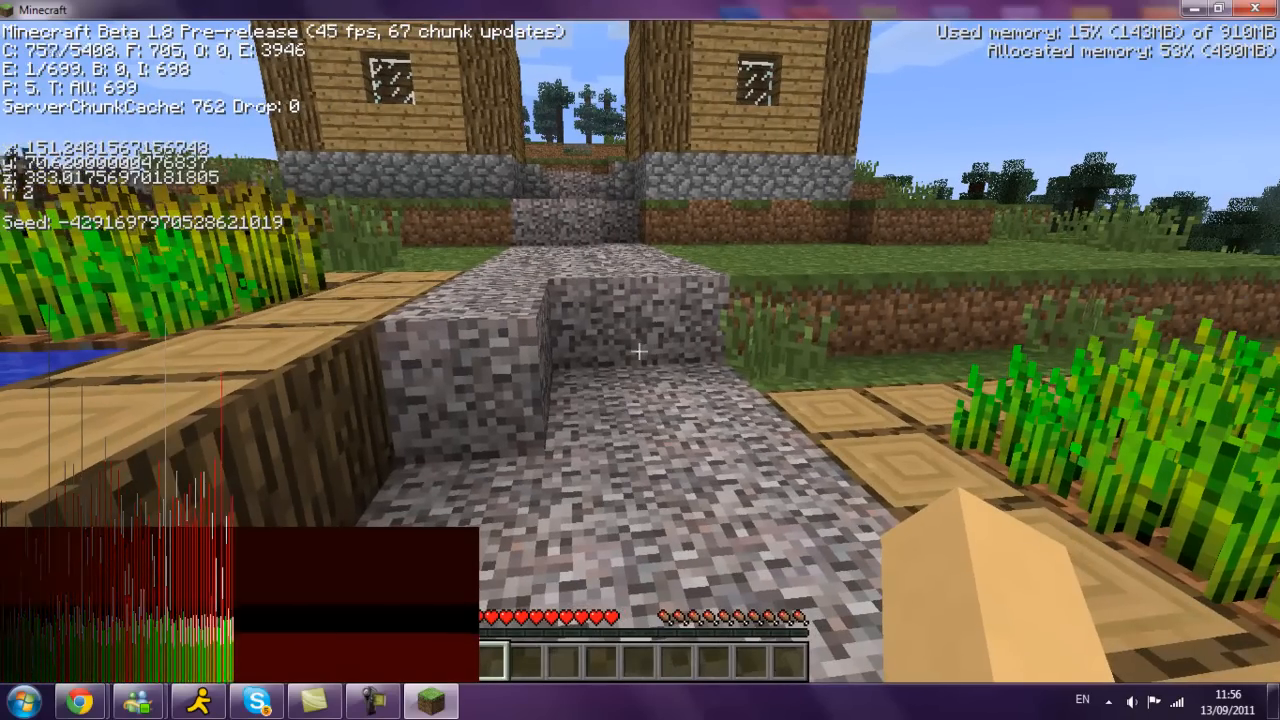
mouse_move(640, 360)
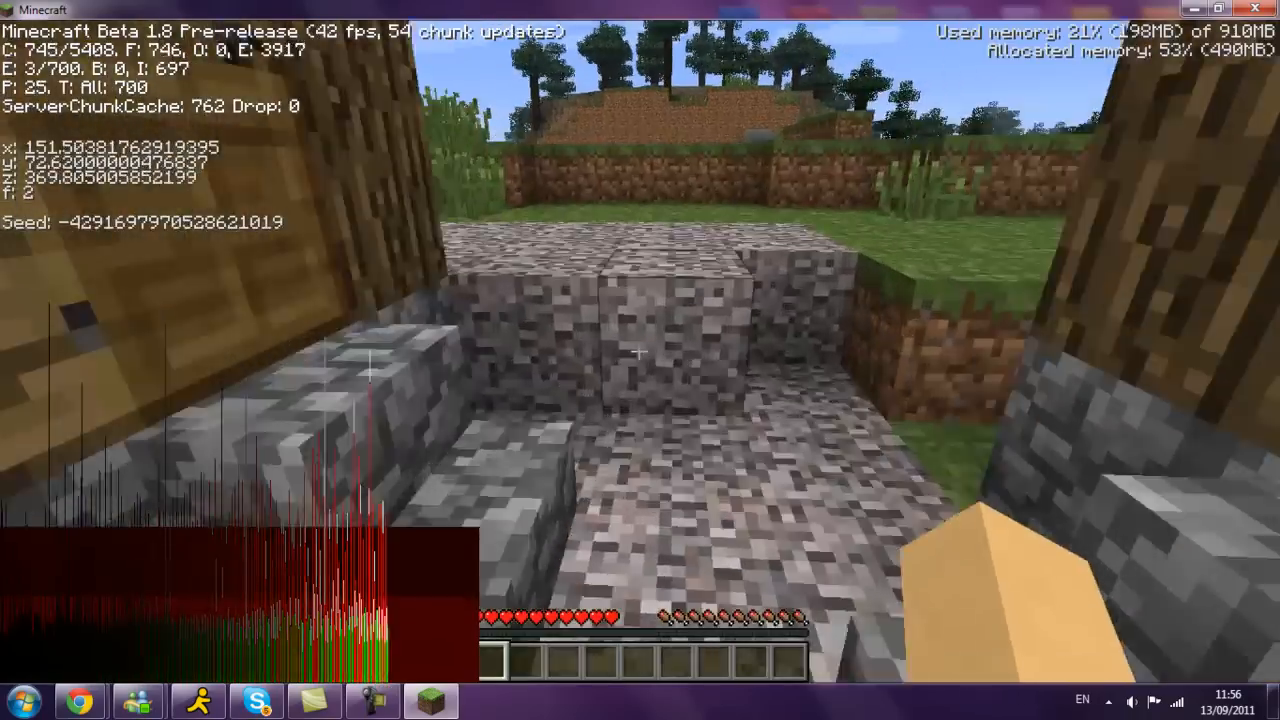
mouse_move(640, 350)
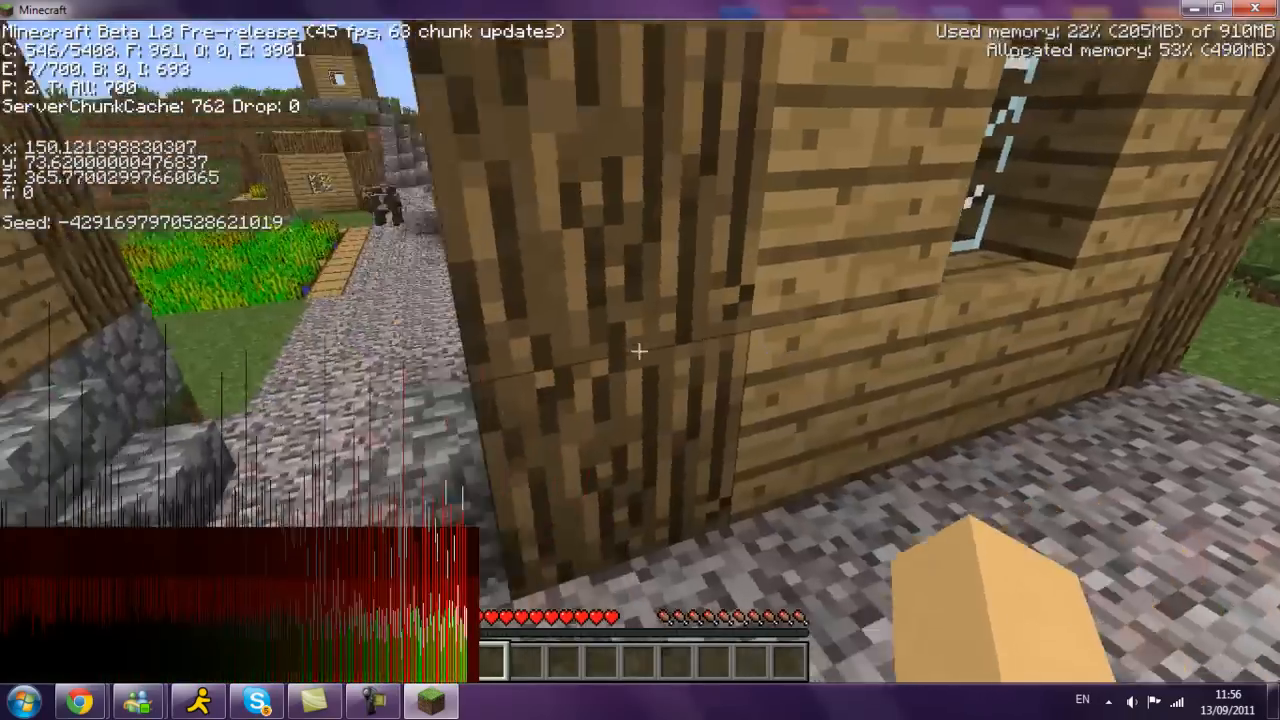
mouse_move(640, 360)
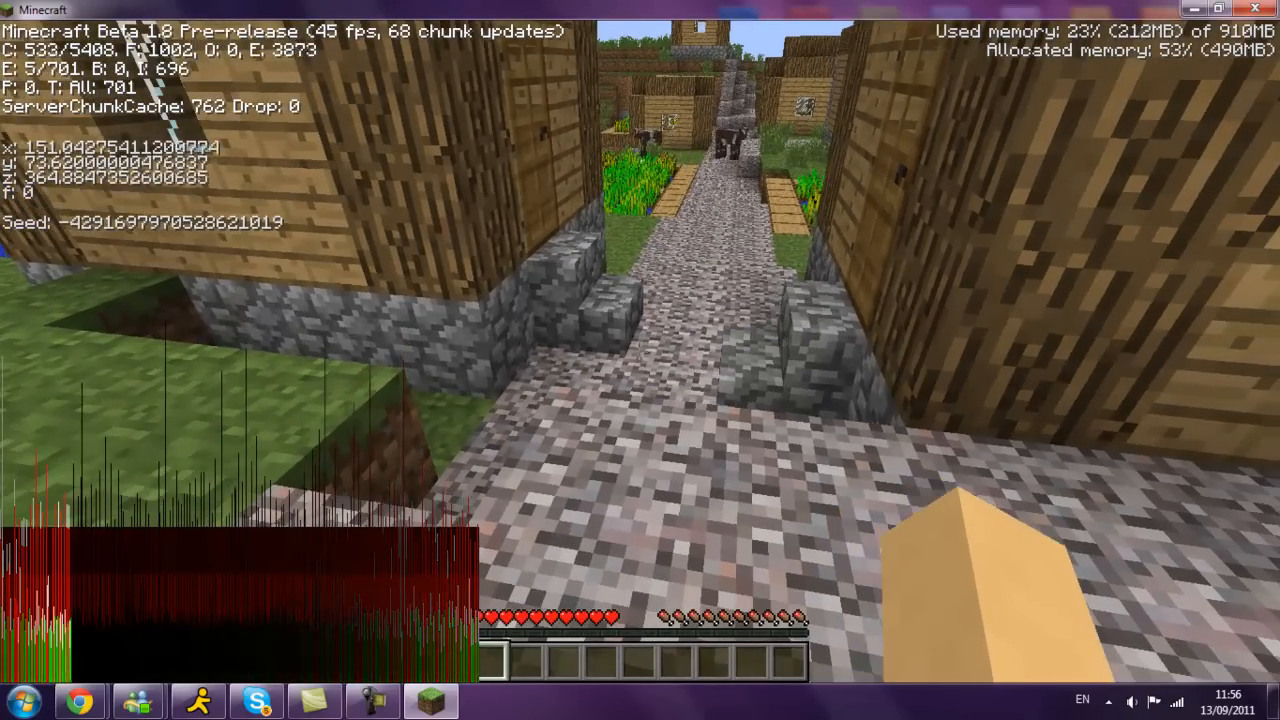
key(F3)
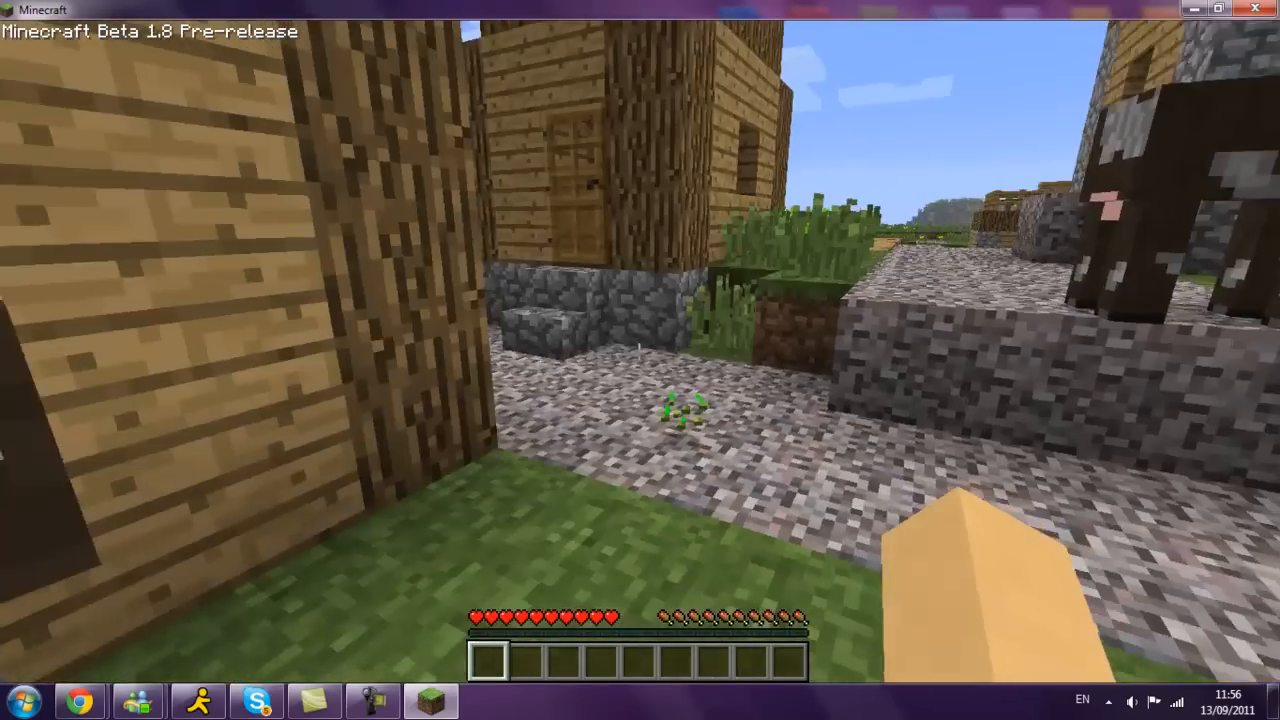
mouse_move(640, 360)
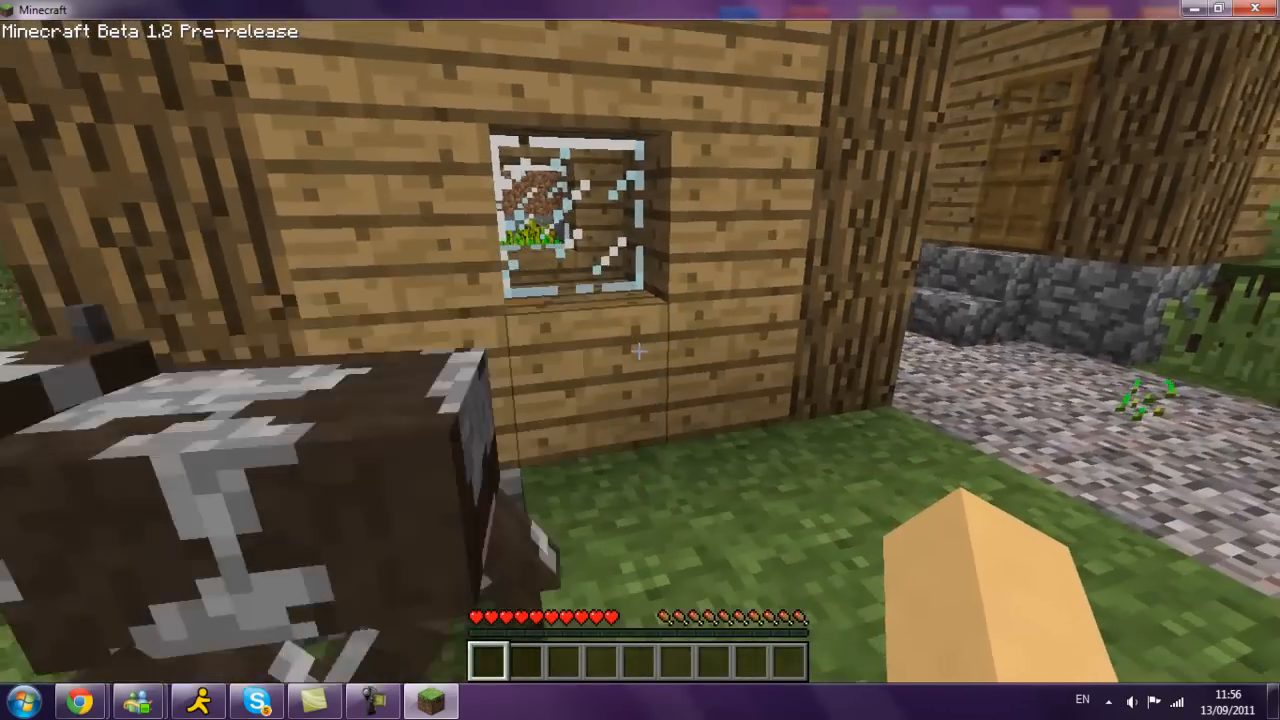
mouse_move(640, 360)
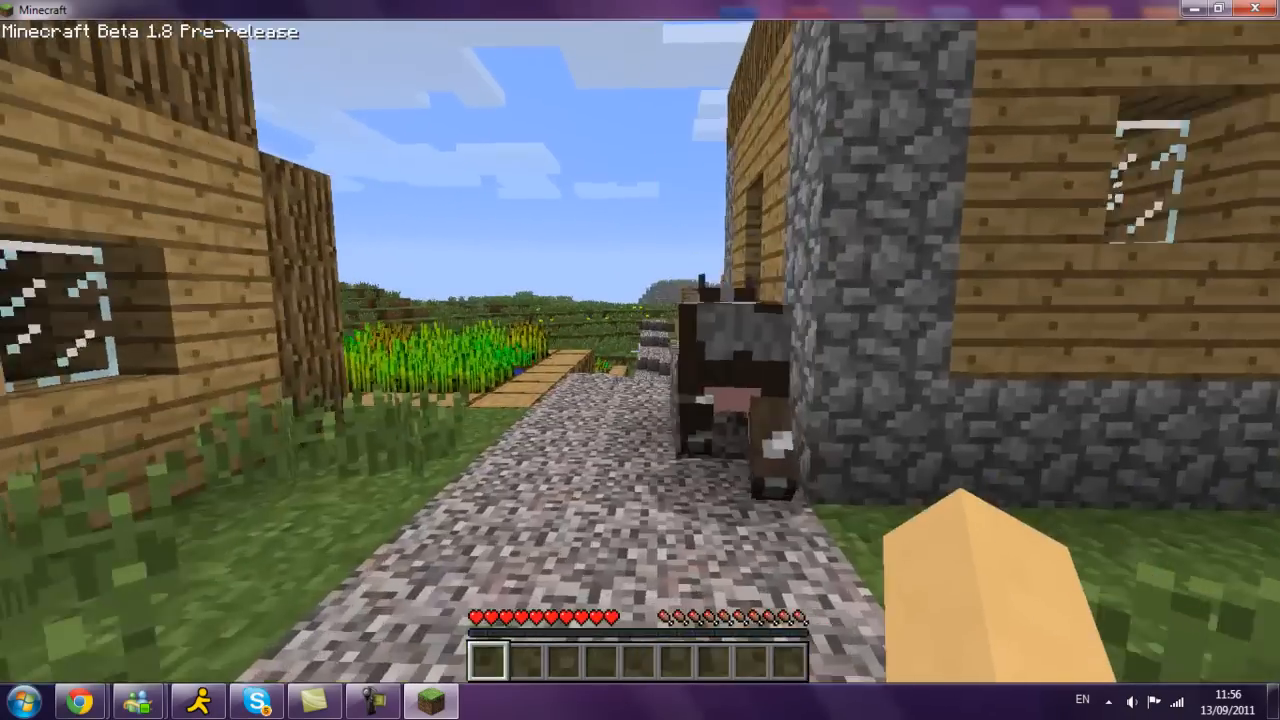
mouse_move(640, 360)
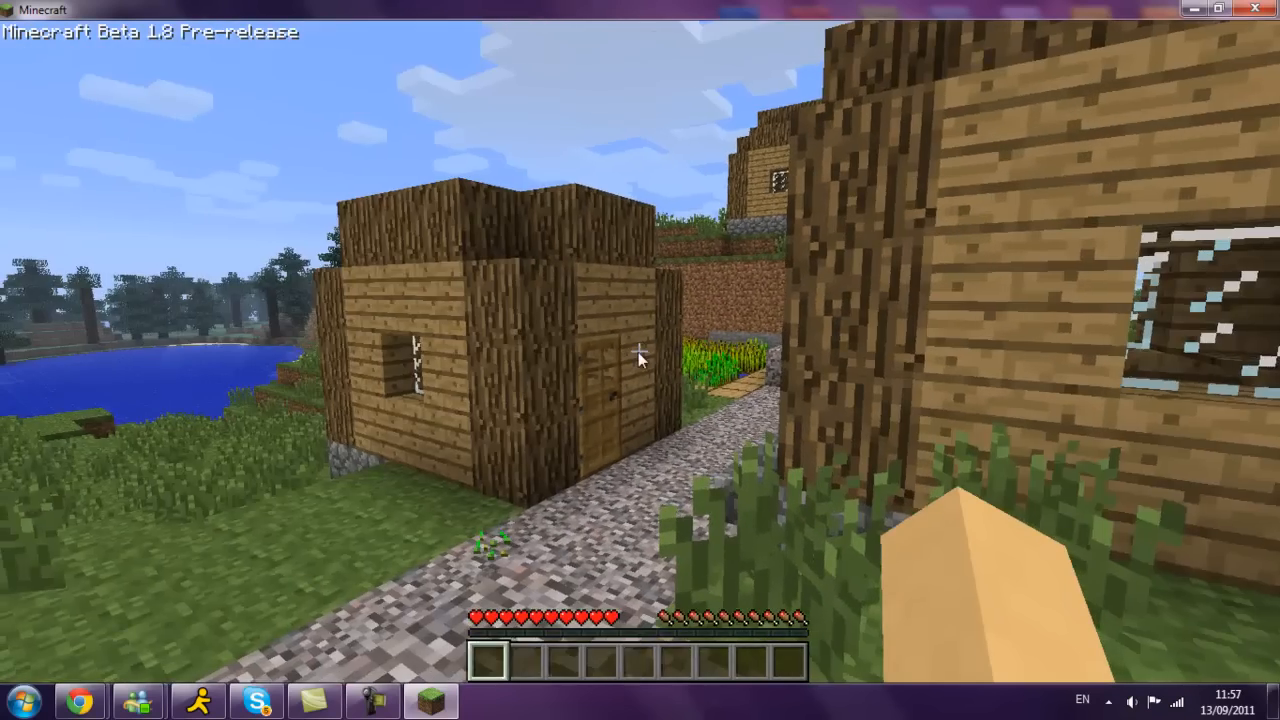
key(Escape)
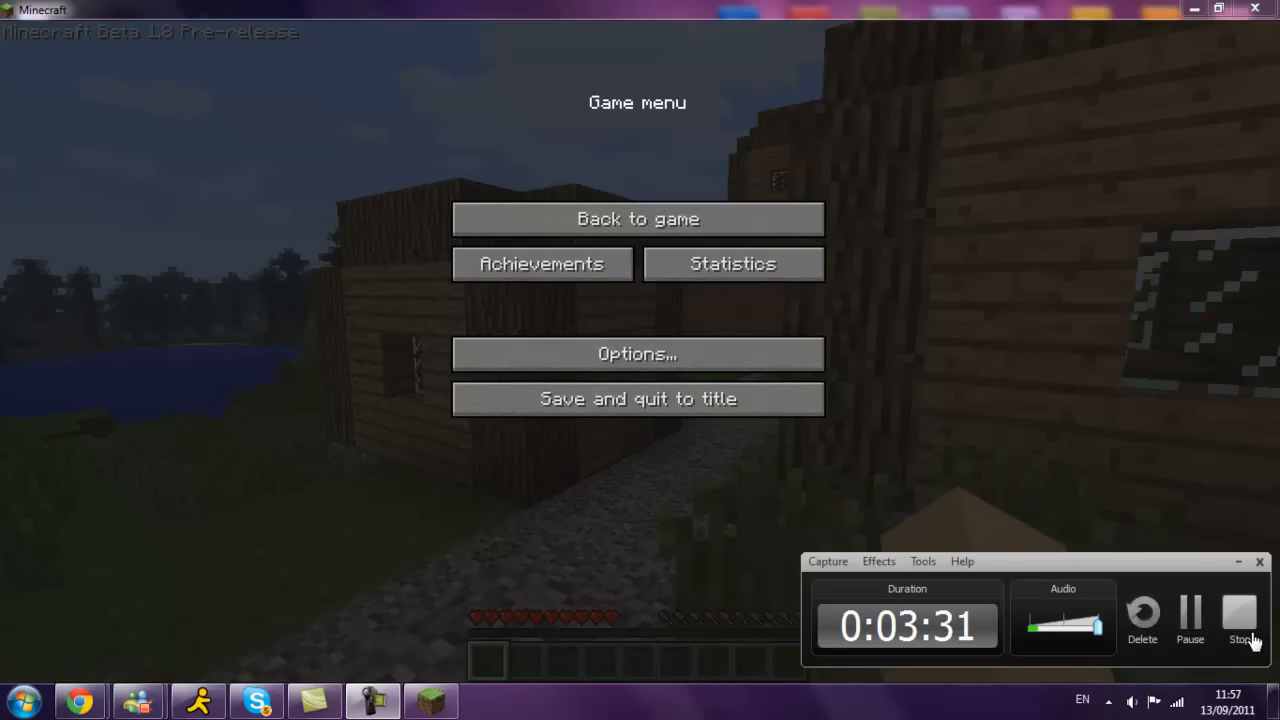